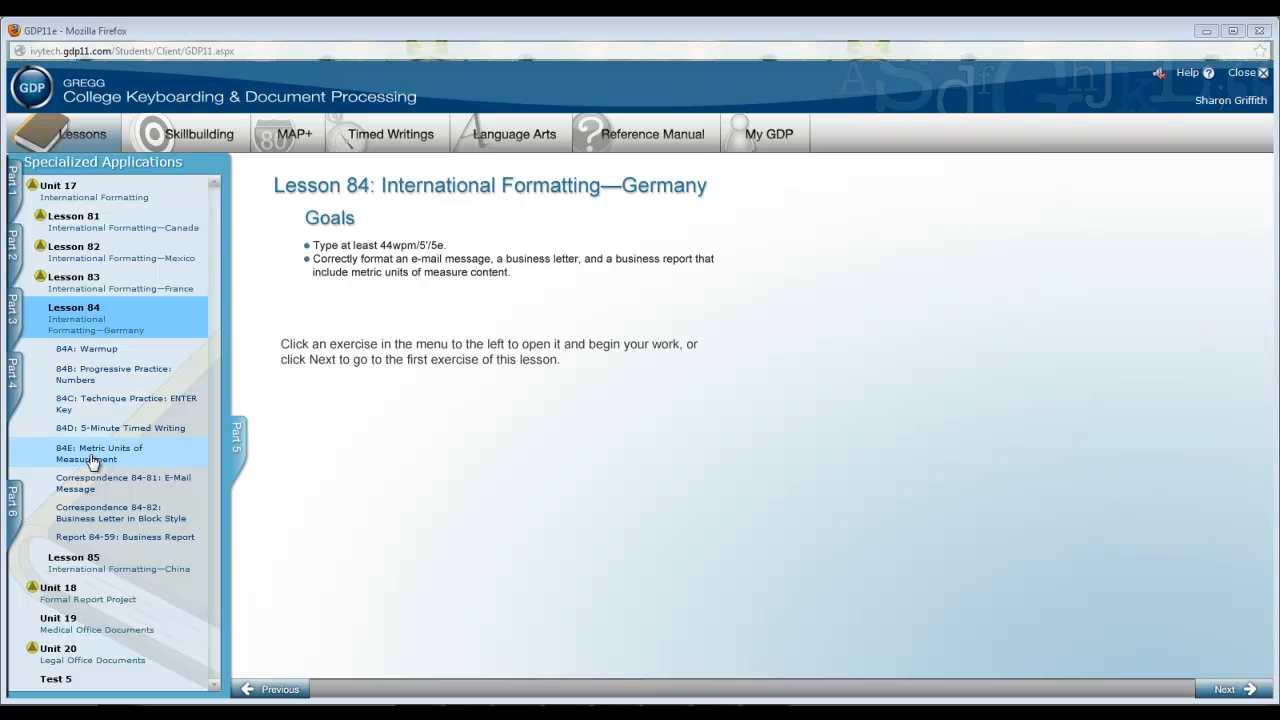
- Open Report 84-59: Business Report under Lesson 84E: Metric Units of Measurement
left_click(98, 453)
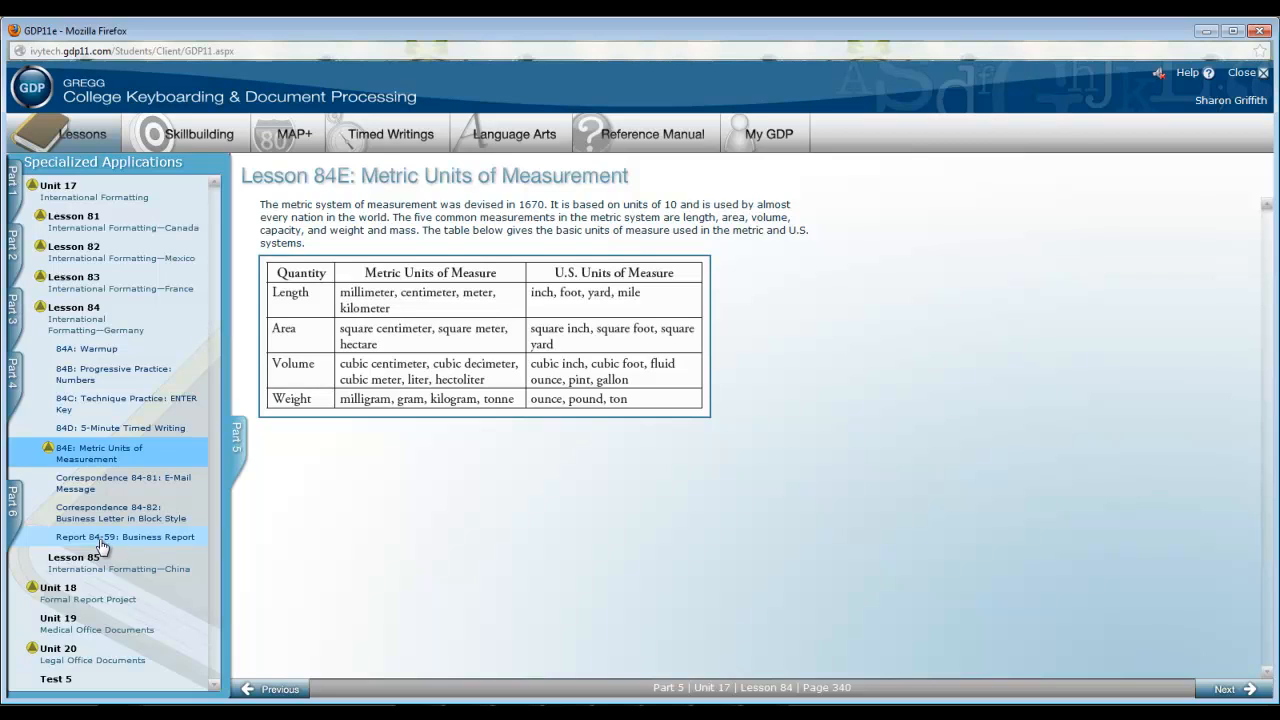
left_click(124, 537)
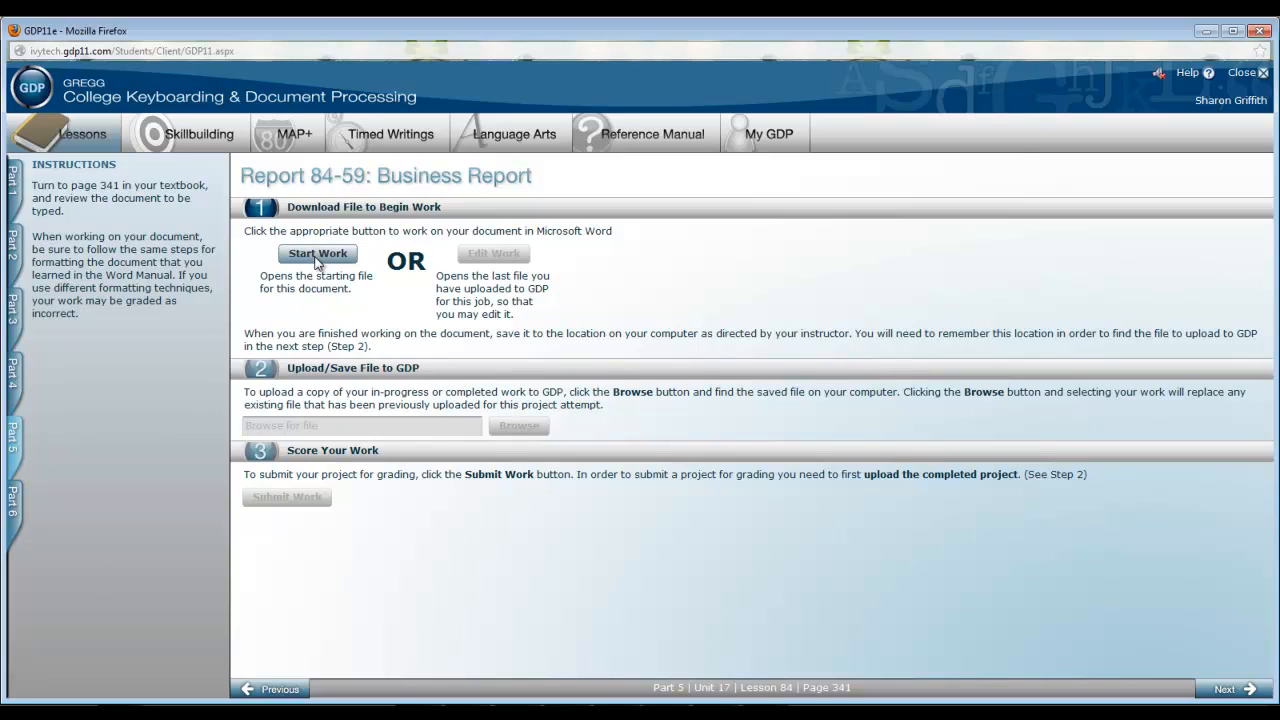
- Open starter file GDP11-2007-Unit17_Rep084-59 in Word and list paper sizes to choose A4
left_click(317, 253)
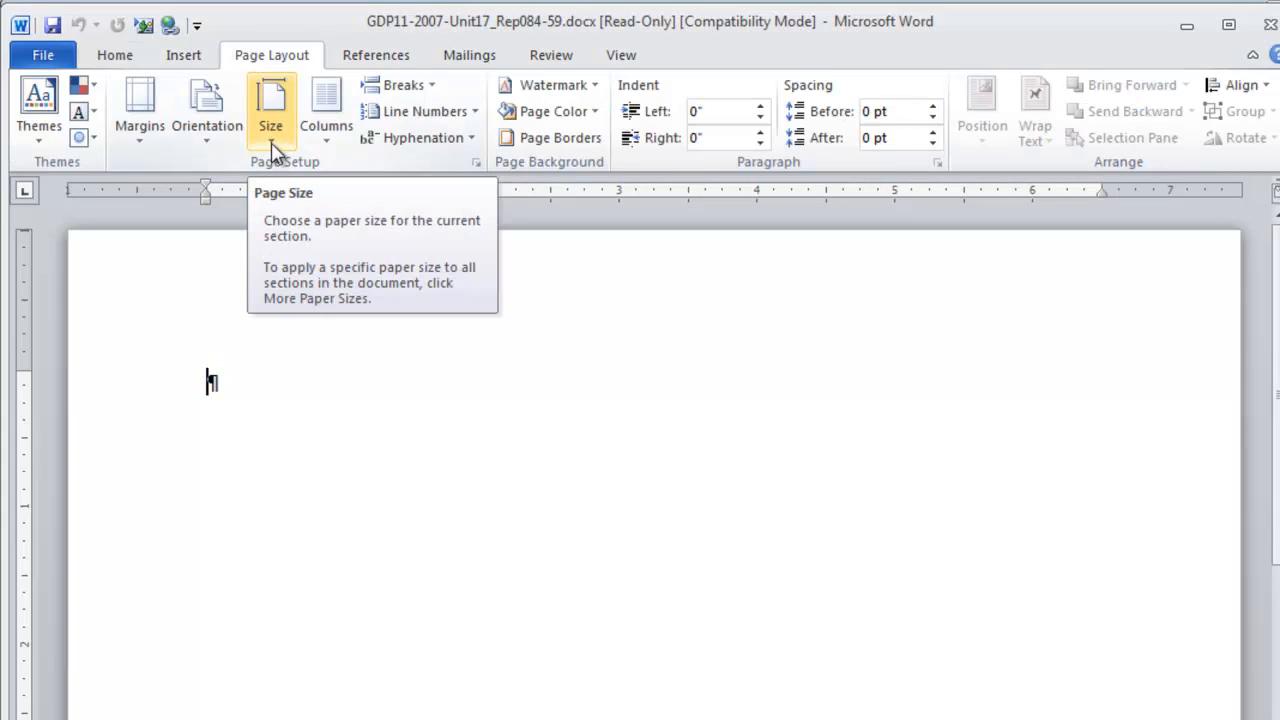
left_click(270, 105)
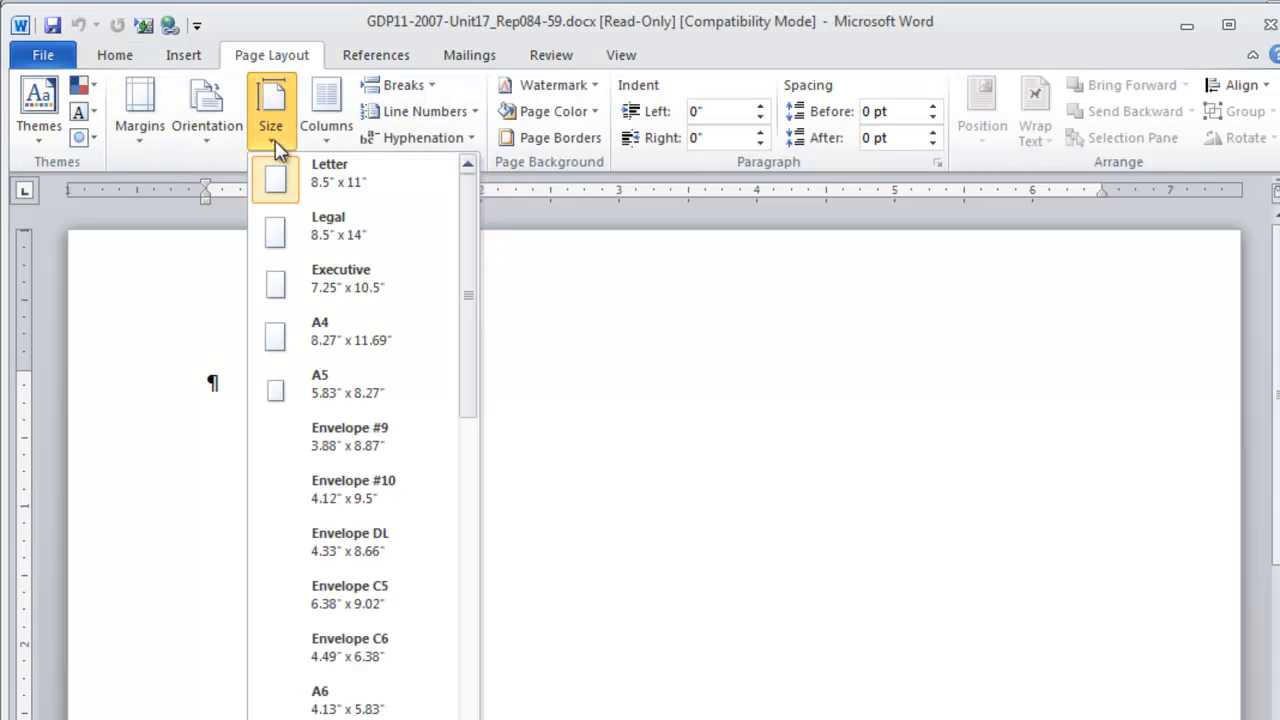
mouse_move(320, 337)
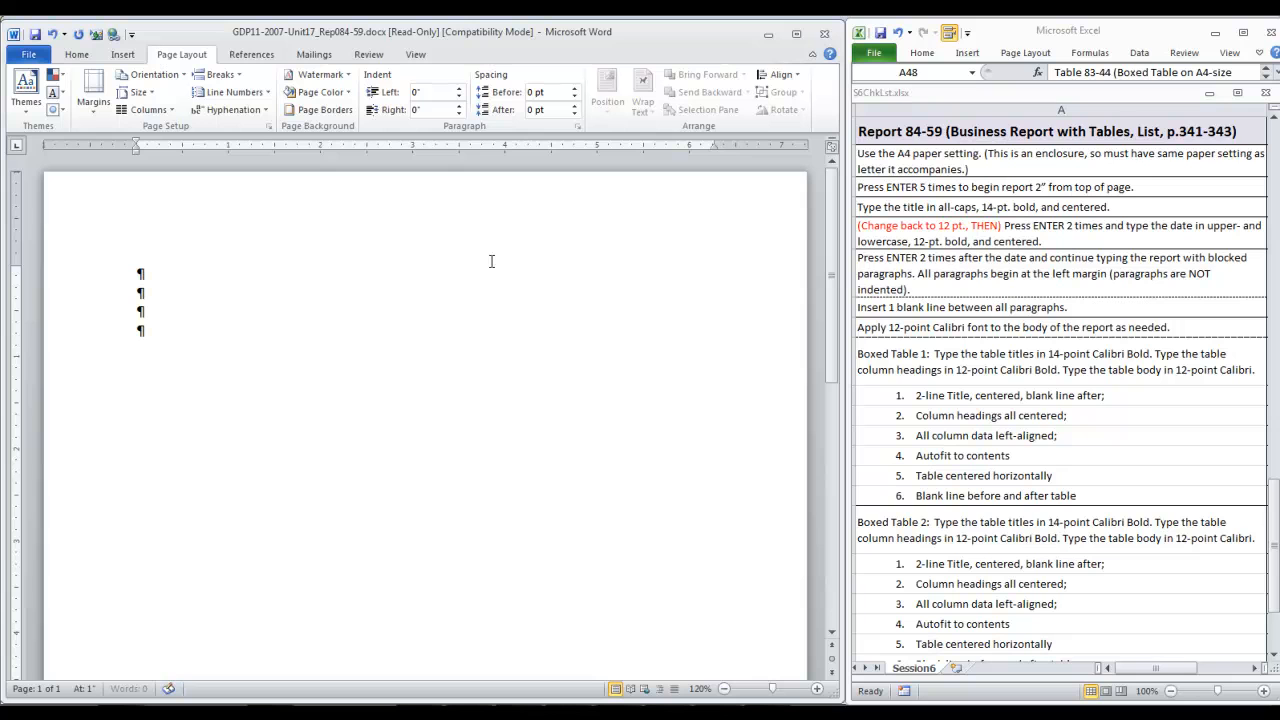
- After blank lines, add the centered bold 14 pt title 'SUMMARY REPORT ON METRICS', then return to 12 pt
key("enter")
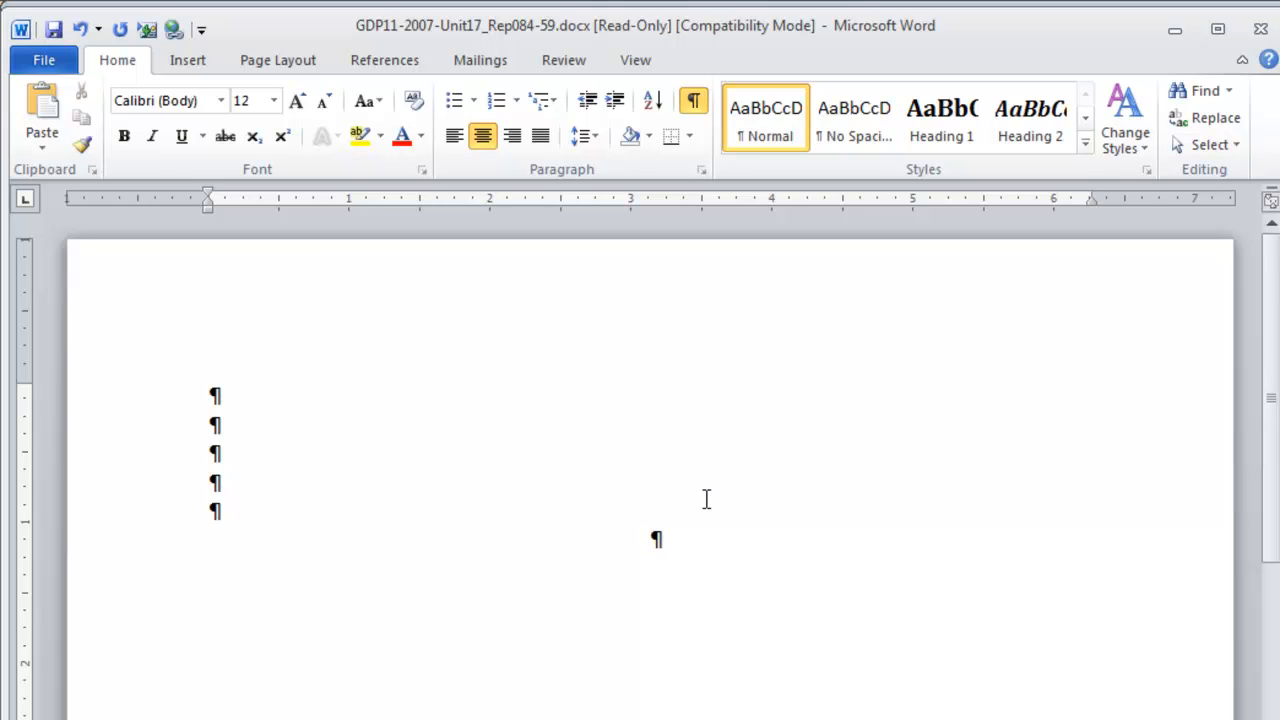
mouse_move(275, 103)
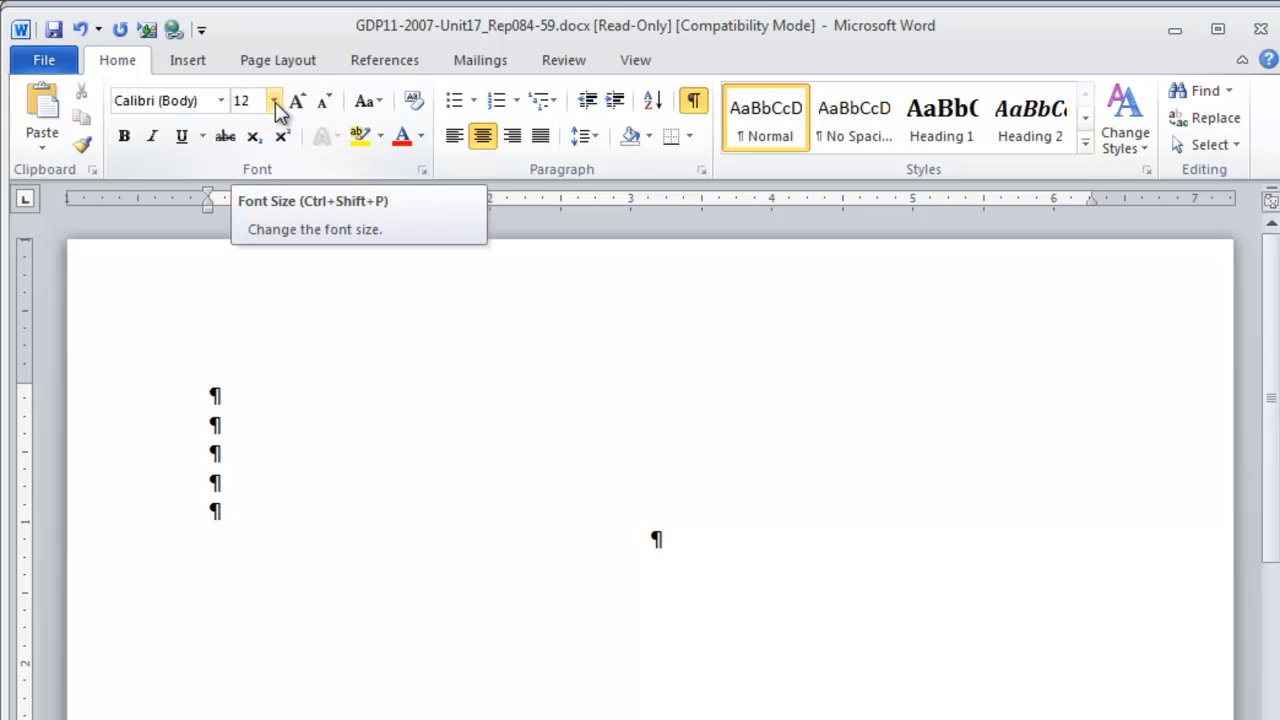
left_click(271, 100)
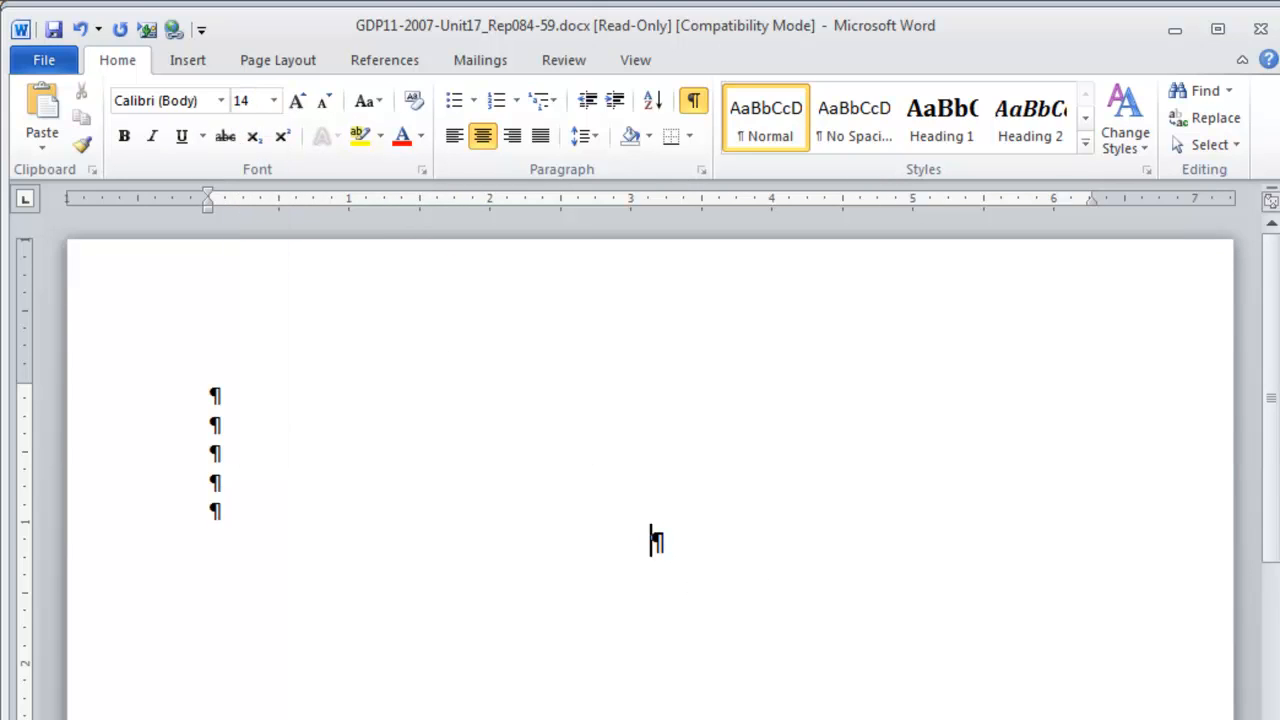
type("SUMMARY REPORT ON METRICS")
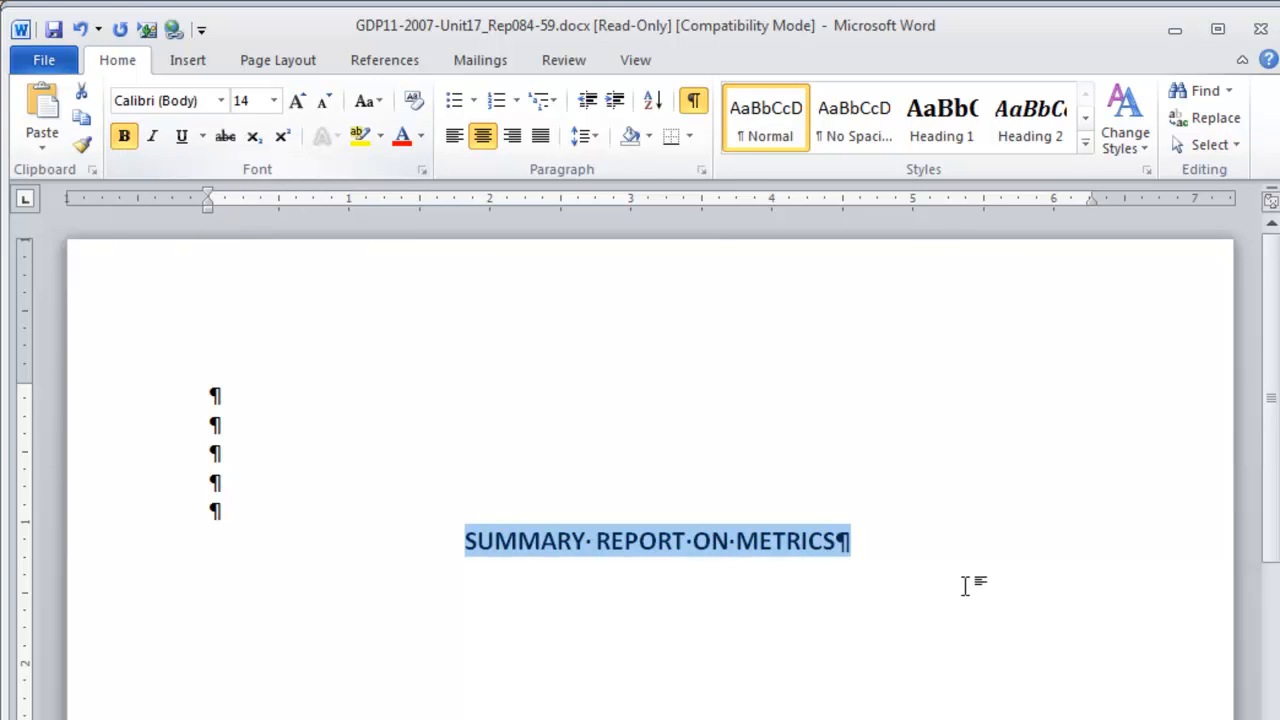
left_click(843, 541)
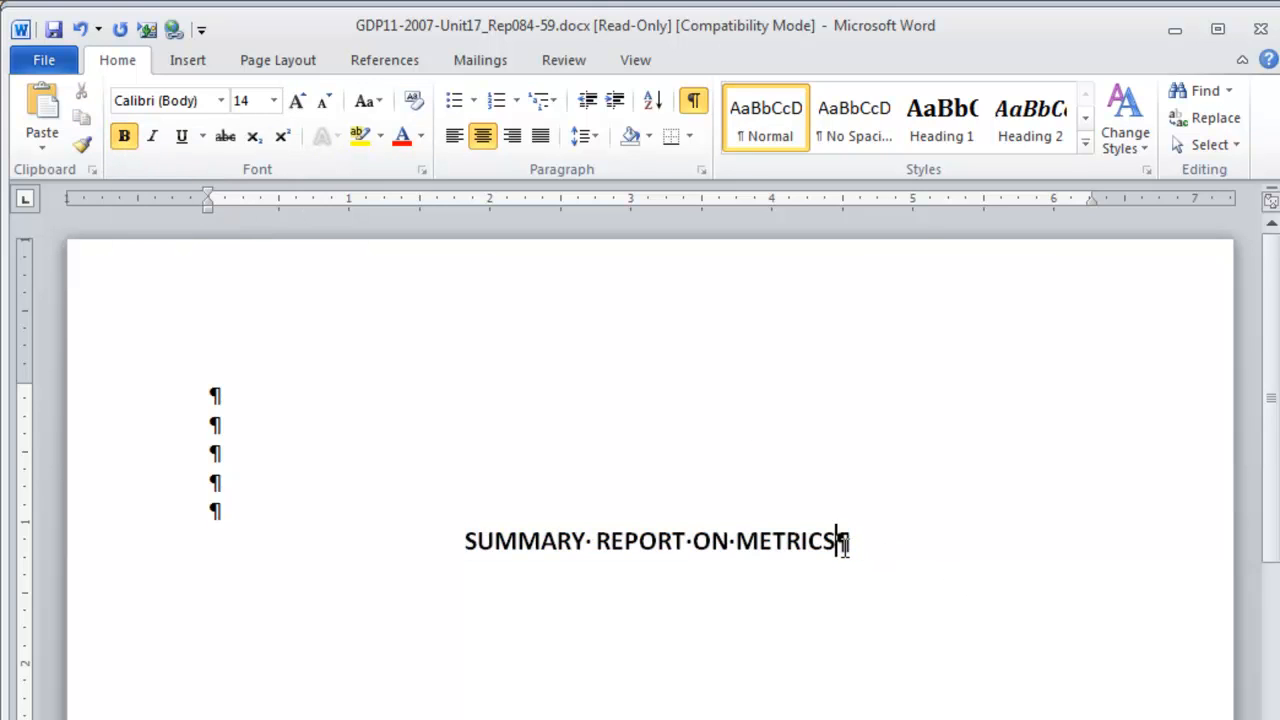
mouse_move(918, 660)
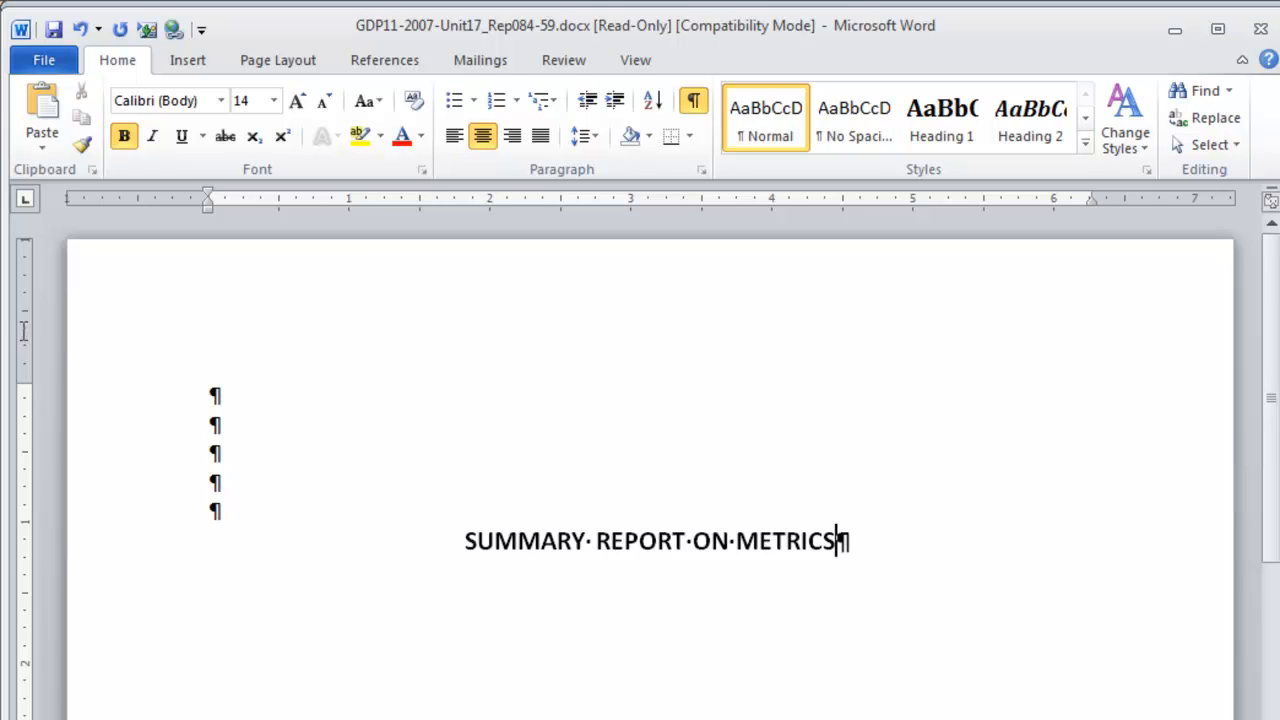
mouse_move(325, 103)
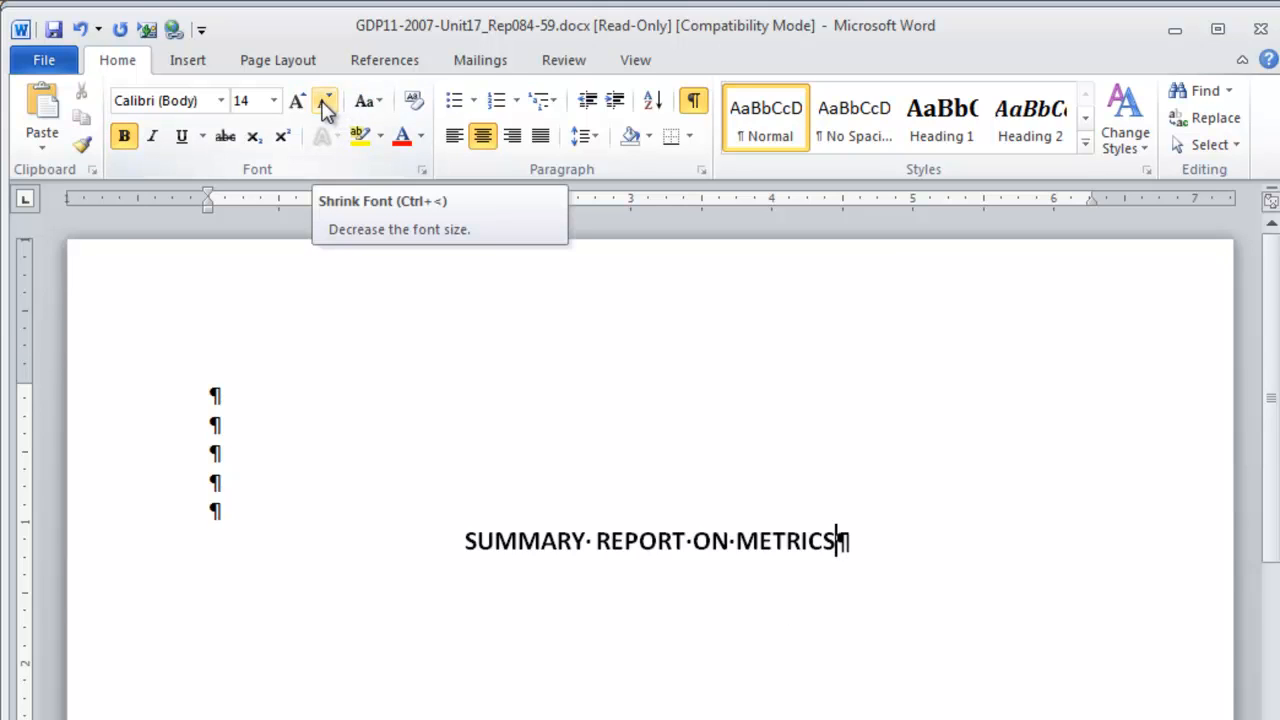
left_click(324, 101)
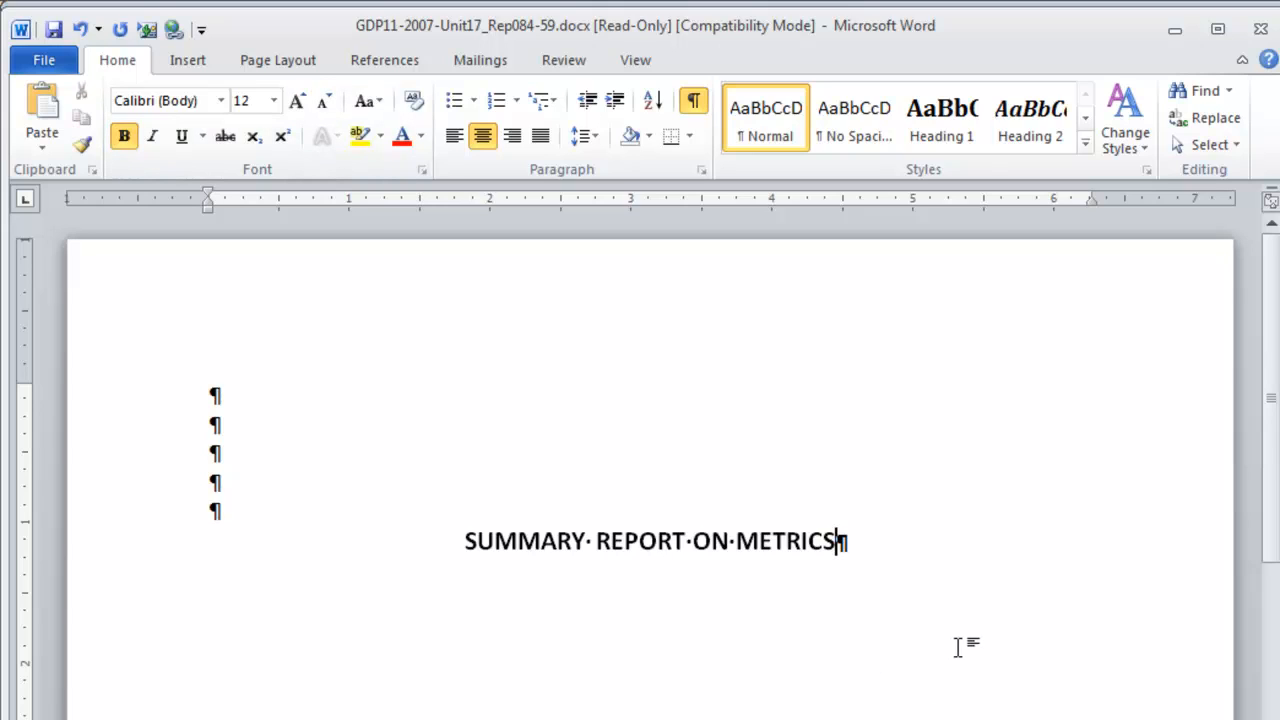
key("Return")
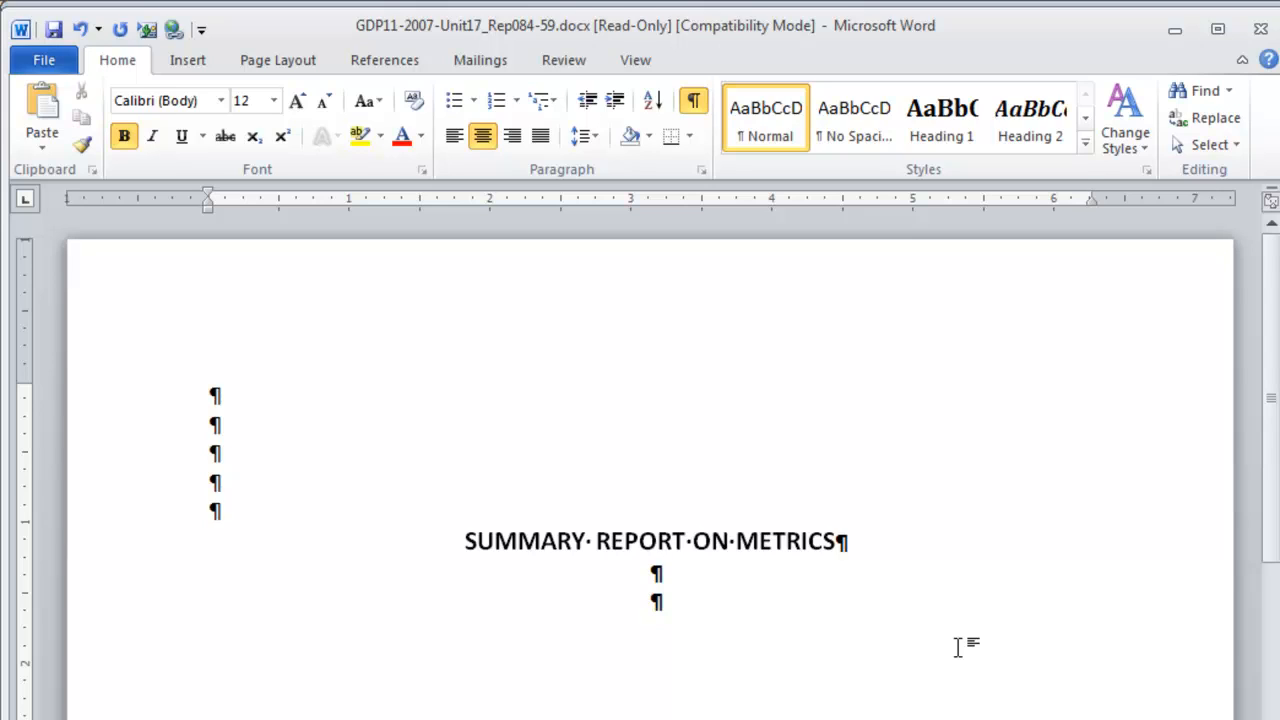
left_click(651, 600)
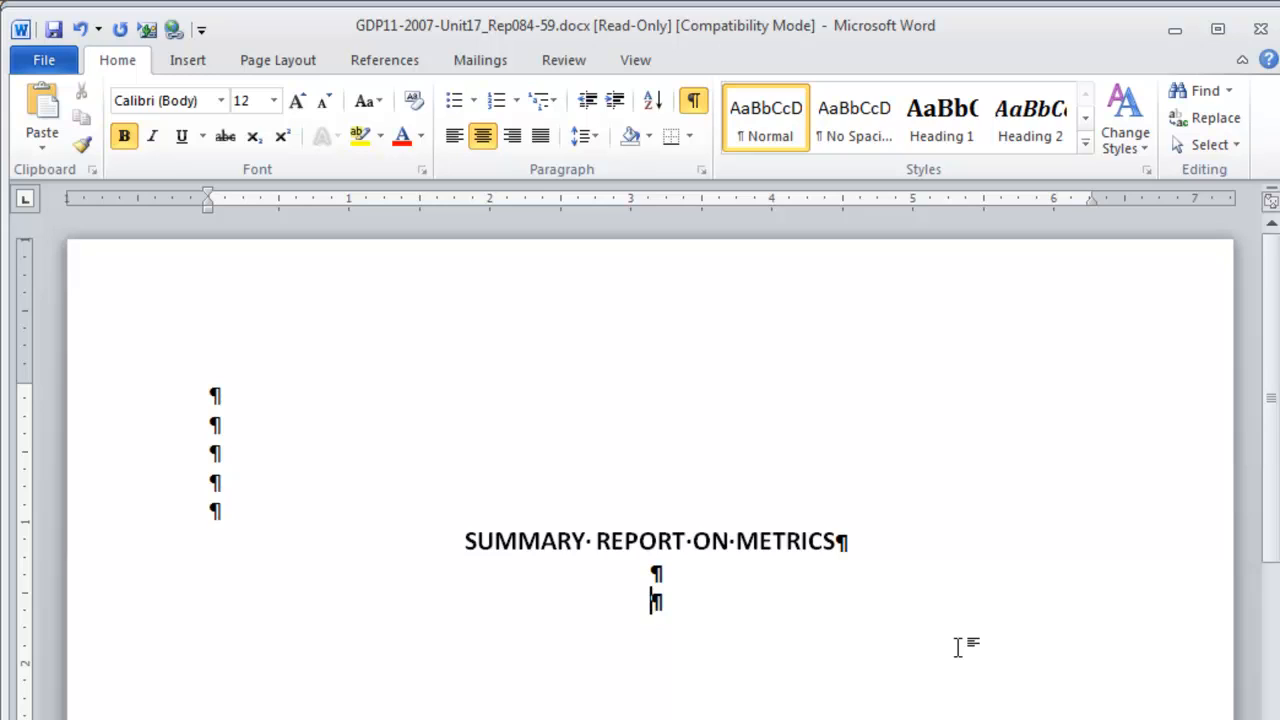
- Type the bold date 'April 7, 2013' and three left-aligned paragraphs on the metric system
type("April 7, 2013")
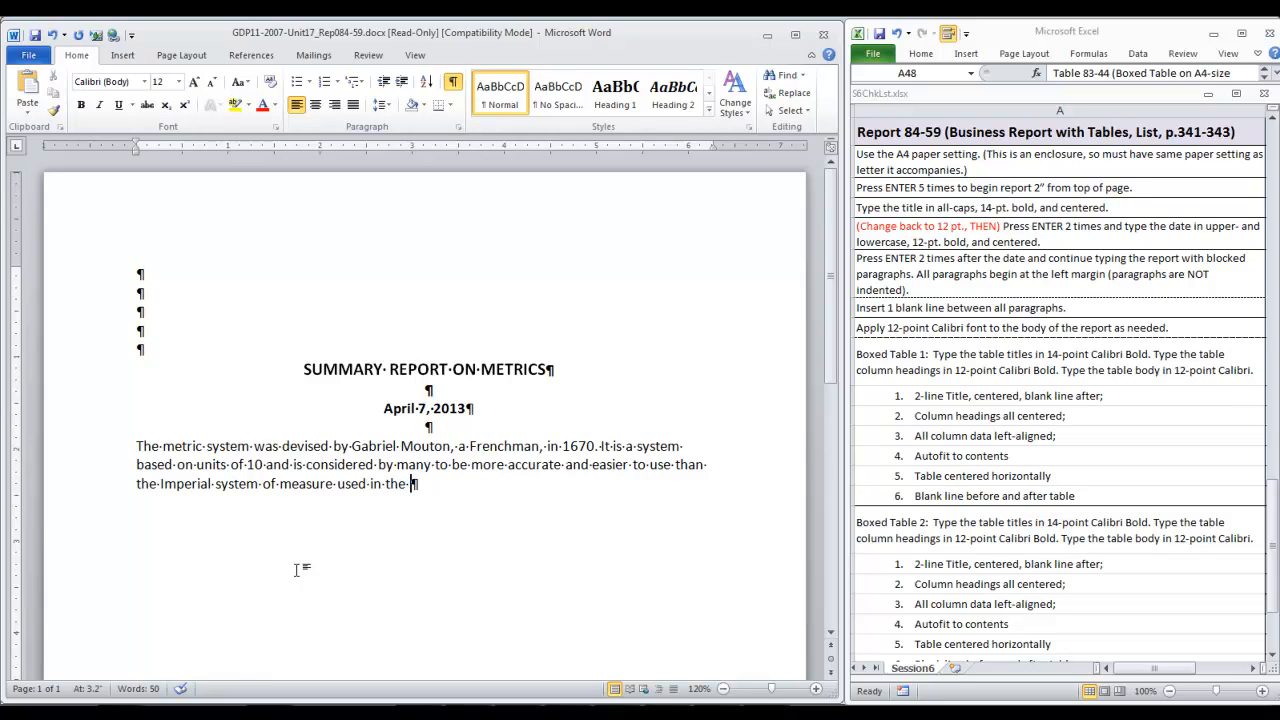
type("United States.")
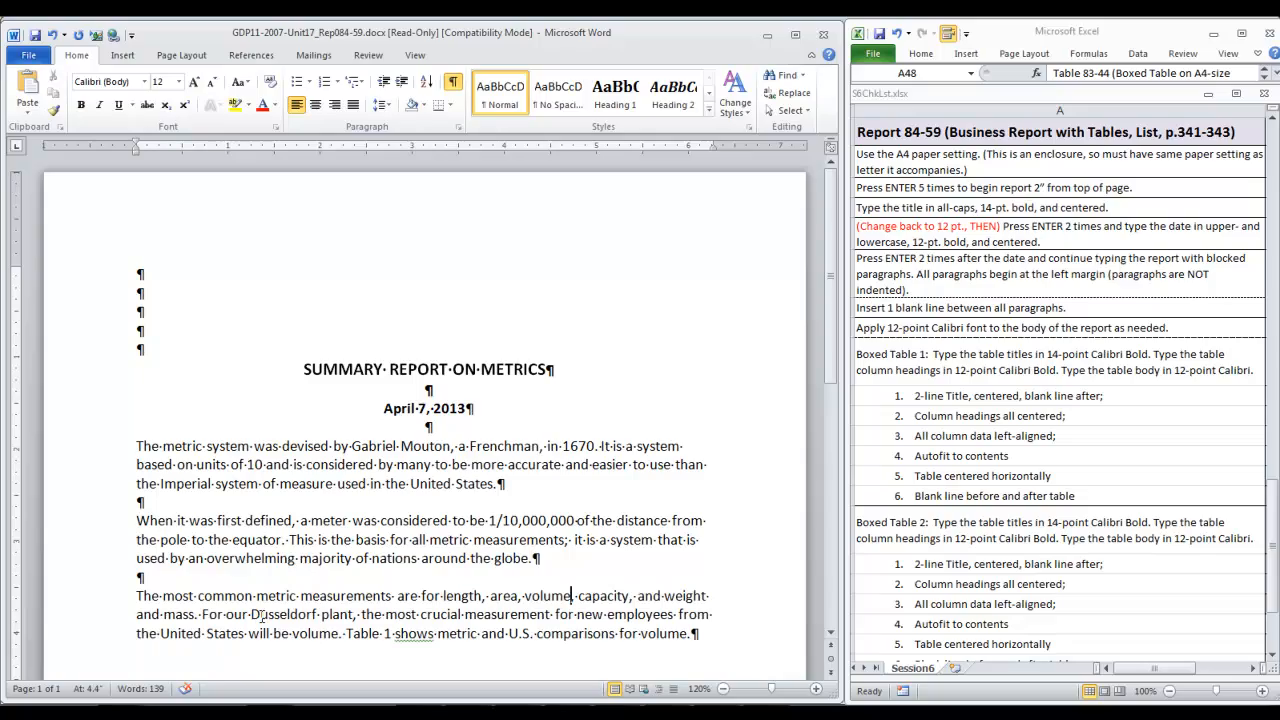
- Replace the u in Dusseldorf with the symbol ü and add blank lines after the paragraph
left_click(121, 55)
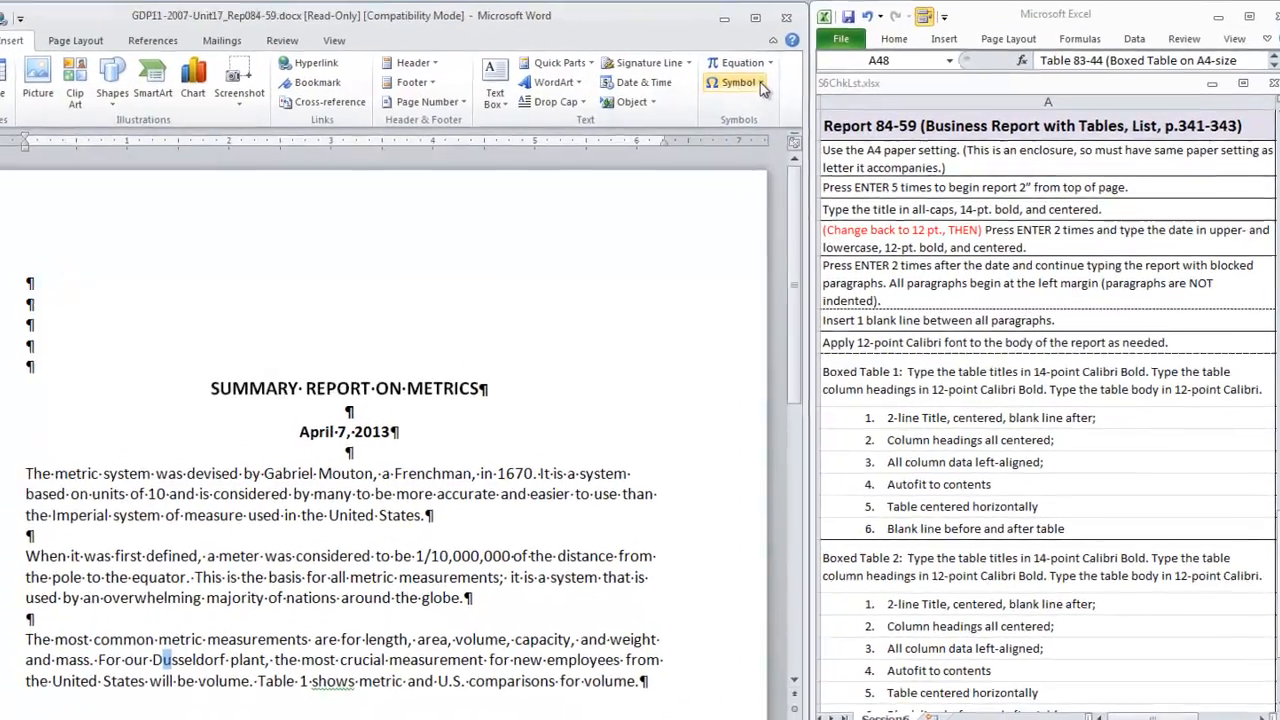
left_click(739, 82)
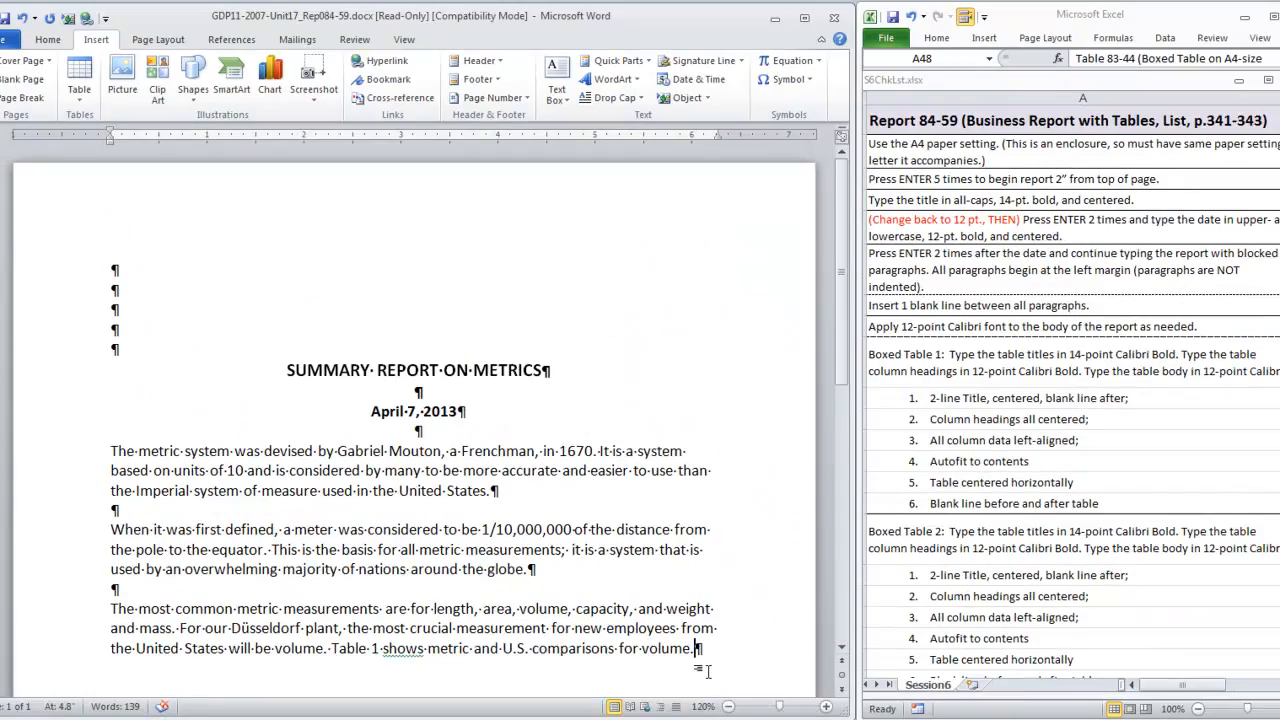
key("enter")
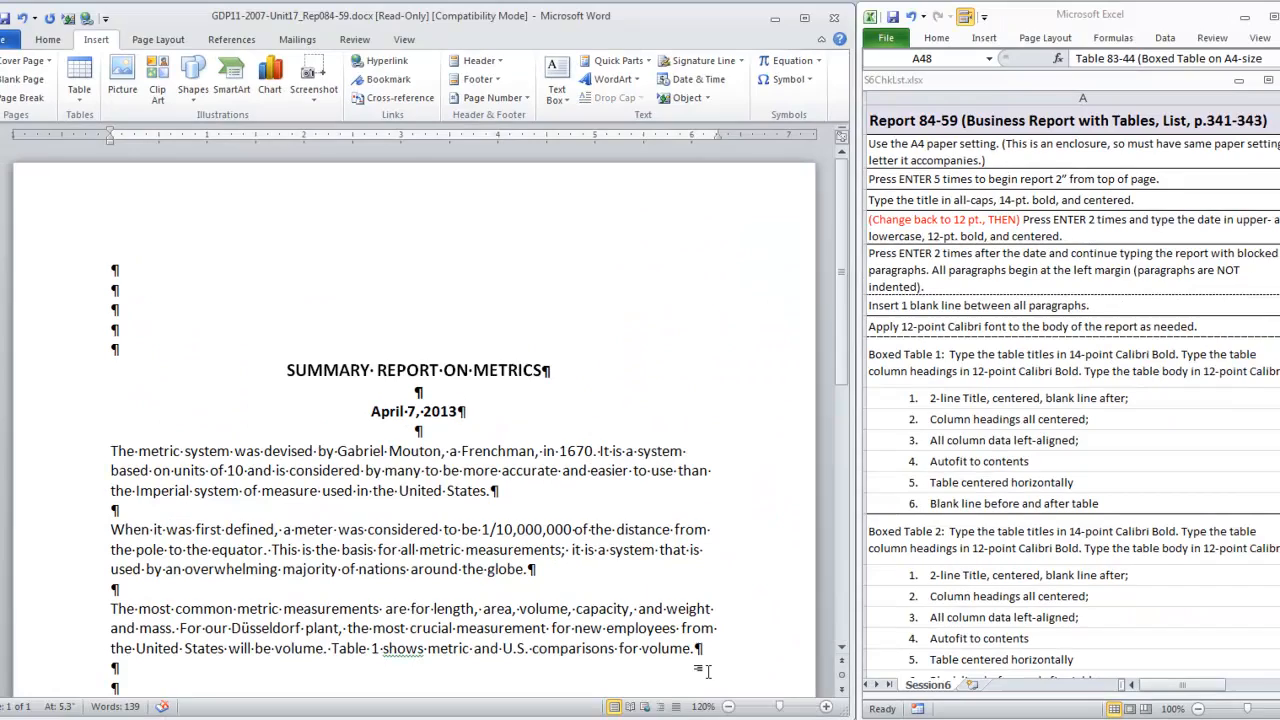
scroll("down", 3)
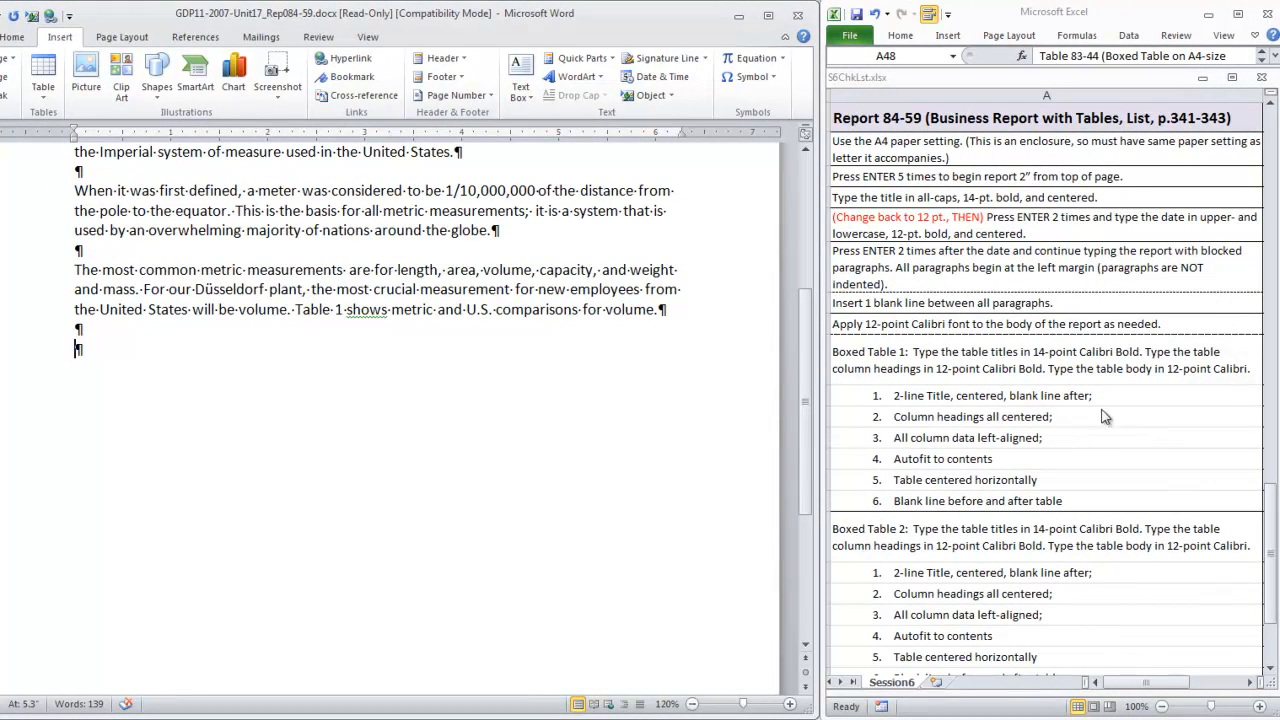
mouse_move(143, 357)
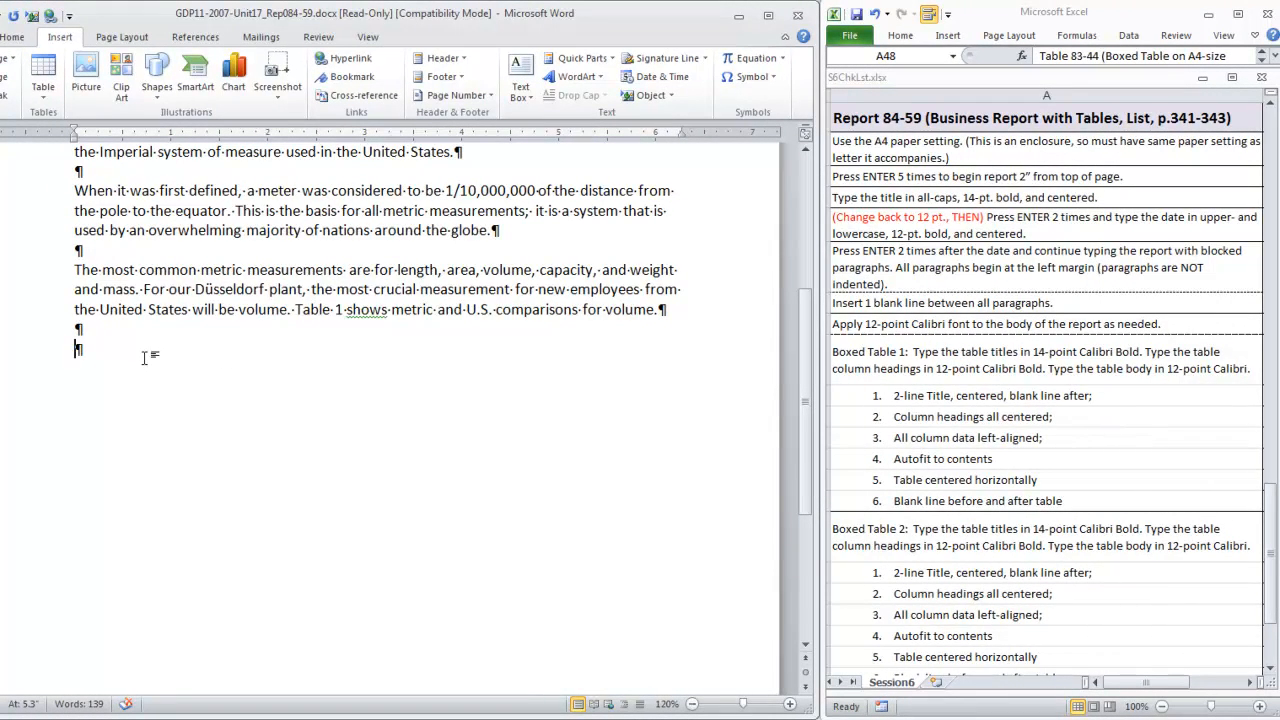
mouse_move(97, 394)
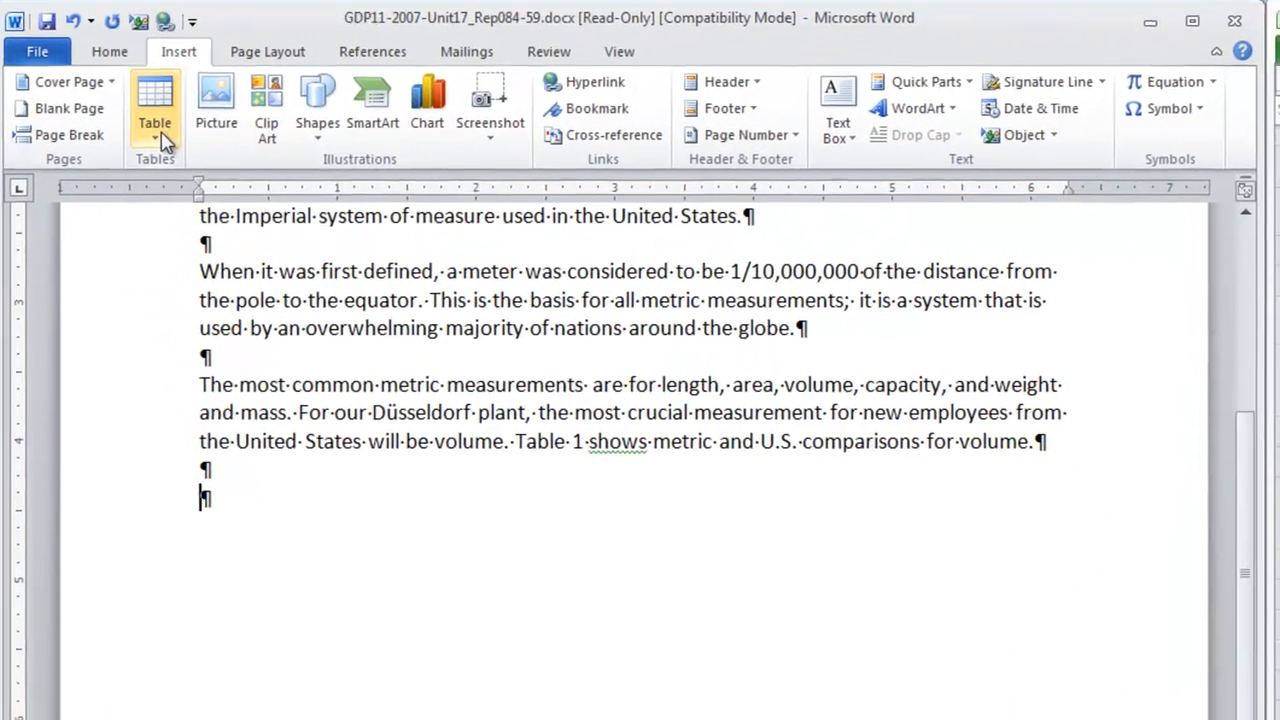
- Insert a 3-column, 7-row table with a merged top row below the volume paragraph
left_click(155, 107)
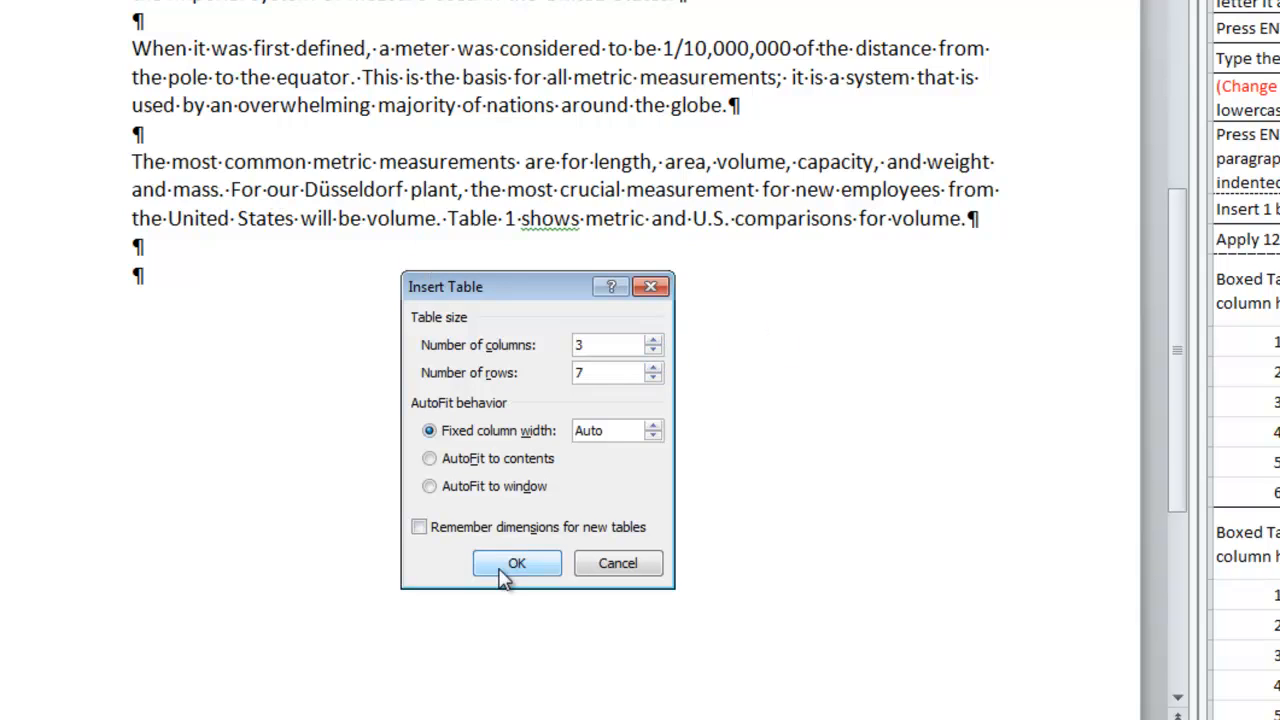
left_click(516, 562)
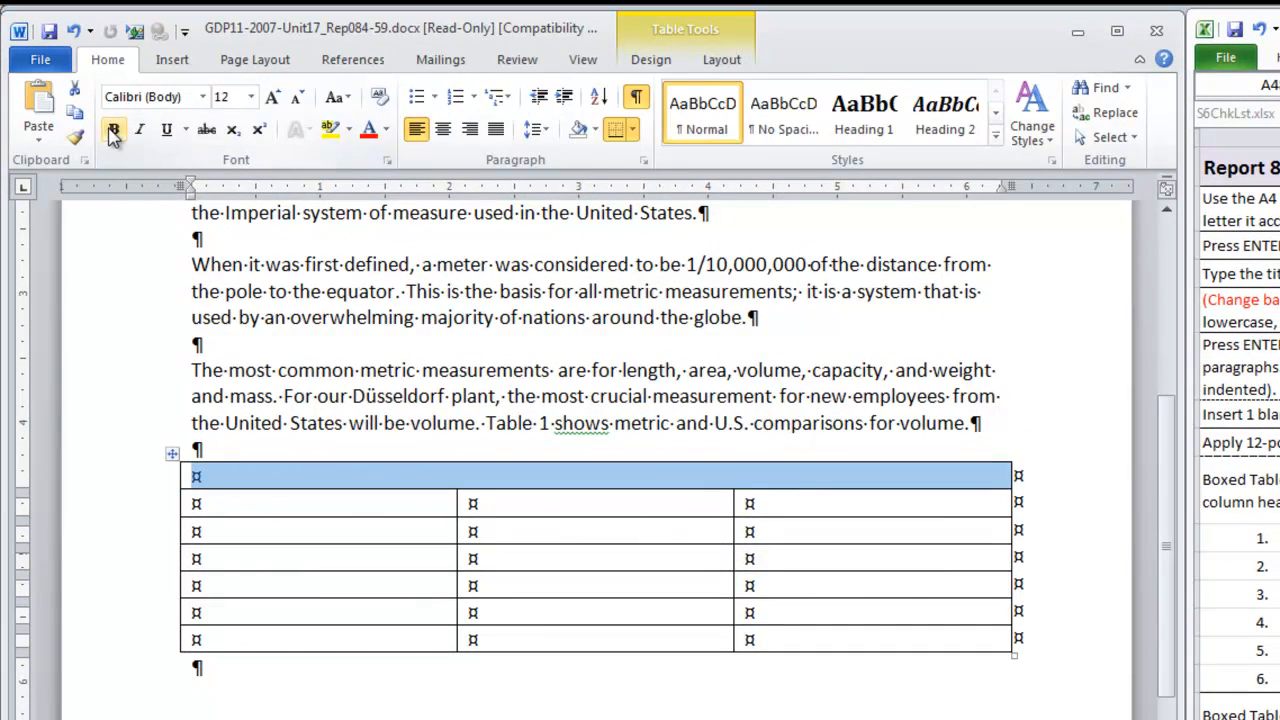
- Type the centered bold 14 pt title 'Table 1. METRIC/U.S. COMPARISONS FOR VOLUME', then shrink to 12 pt
left_click(442, 130)
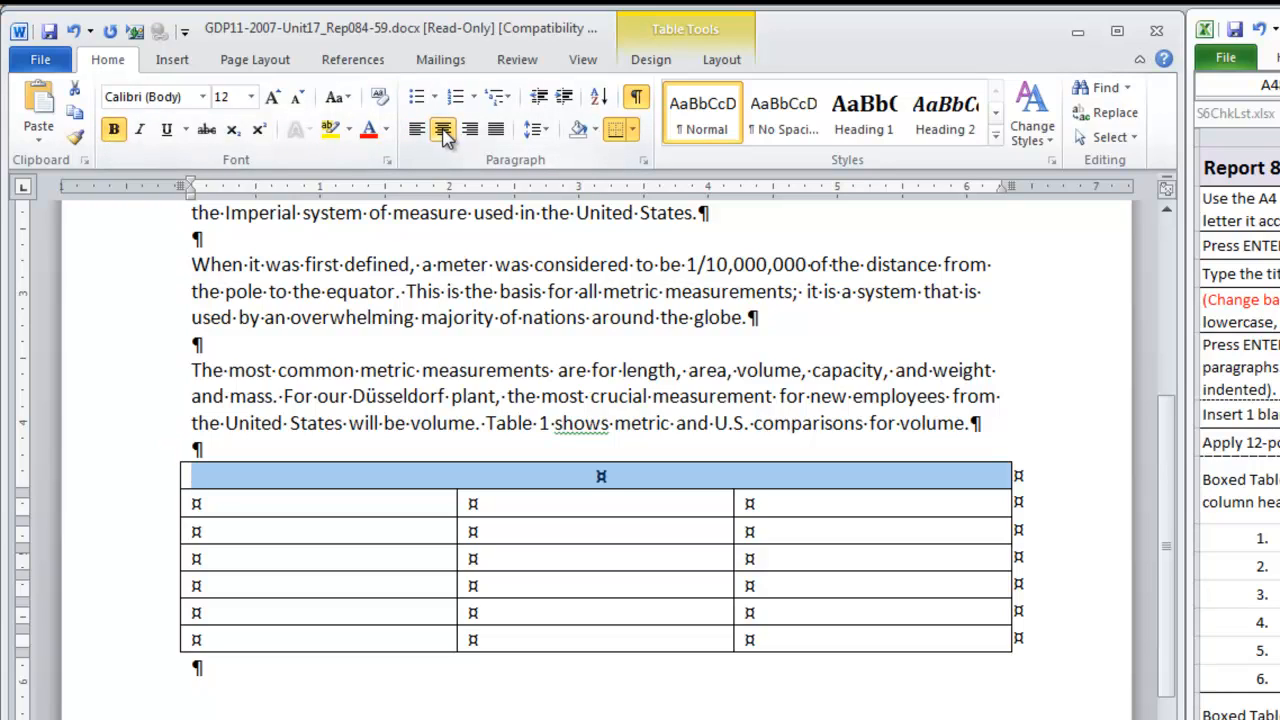
mouse_move(793, 575)
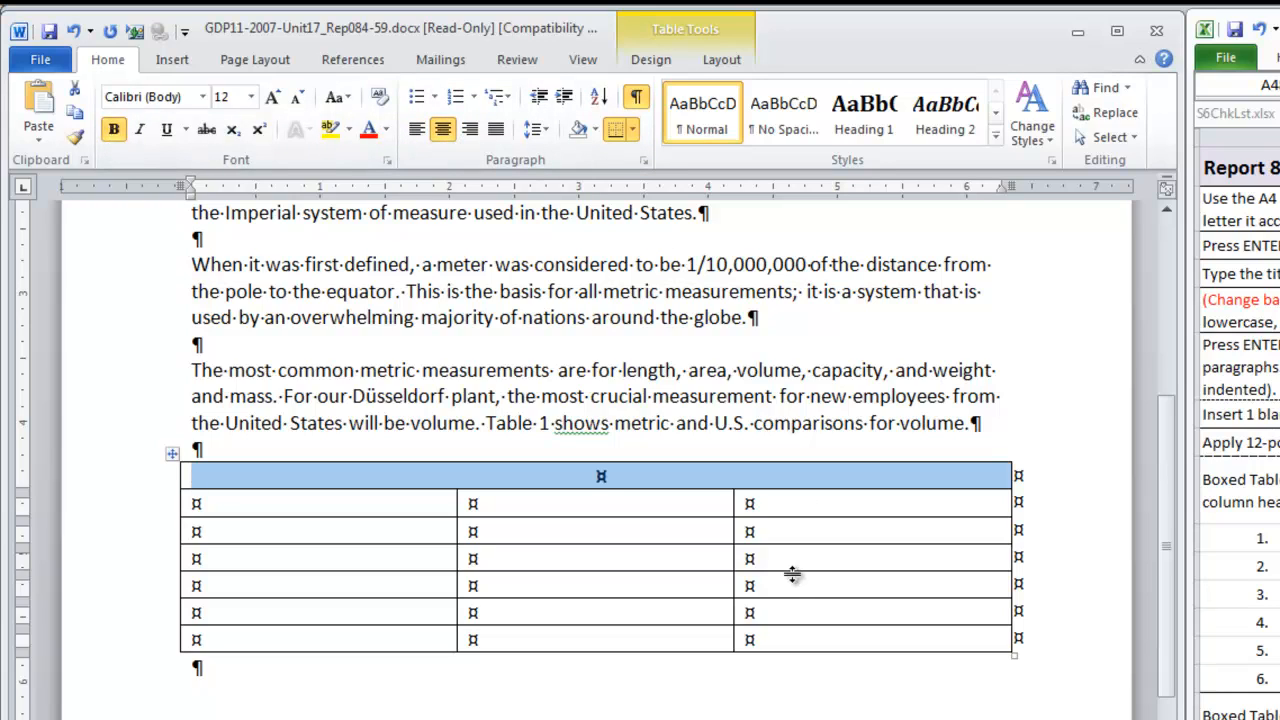
mouse_move(295, 128)
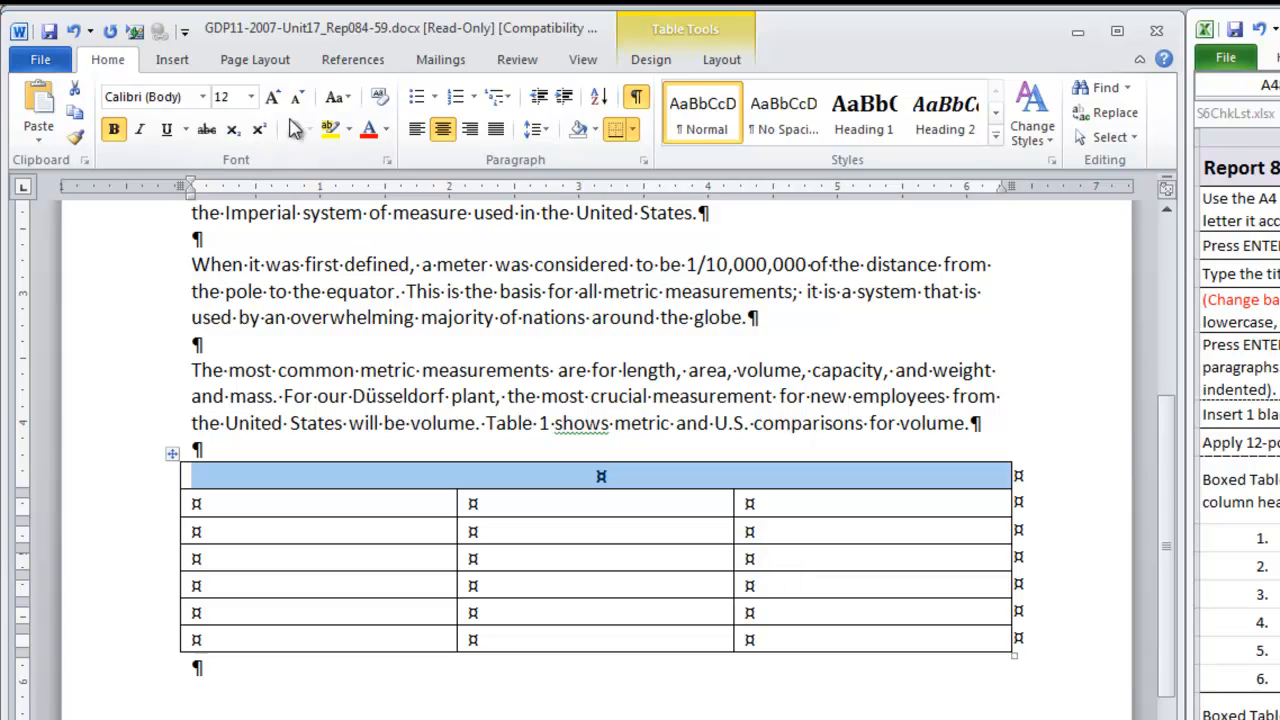
mouse_move(272, 97)
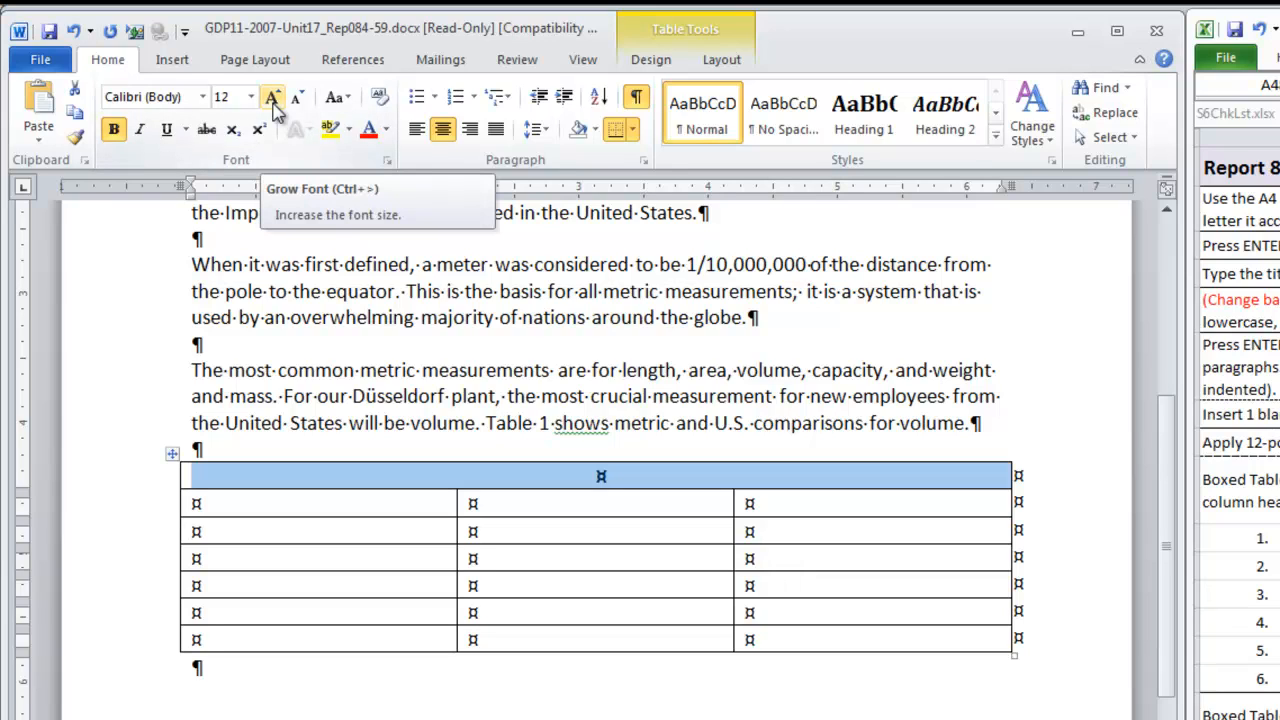
left_click(273, 96)
type("Table 1. METRIC/U.S. COMPARISONS")
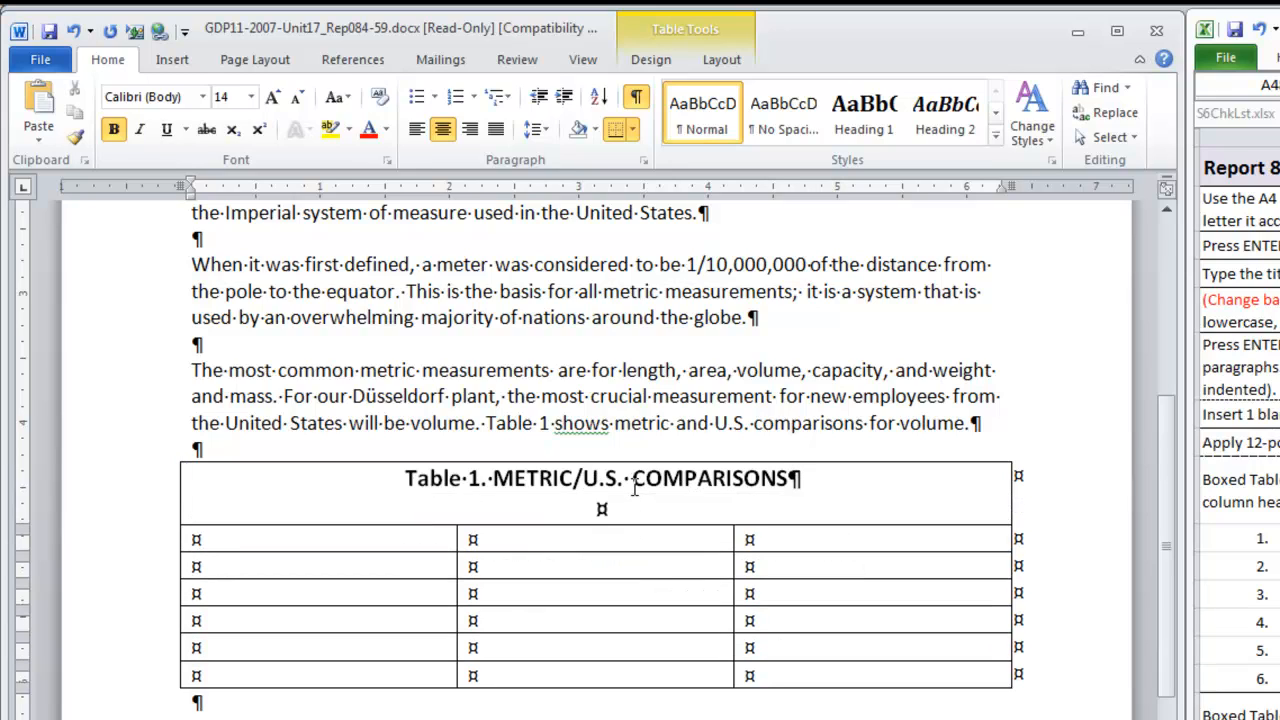
type("FOR VOLUME")
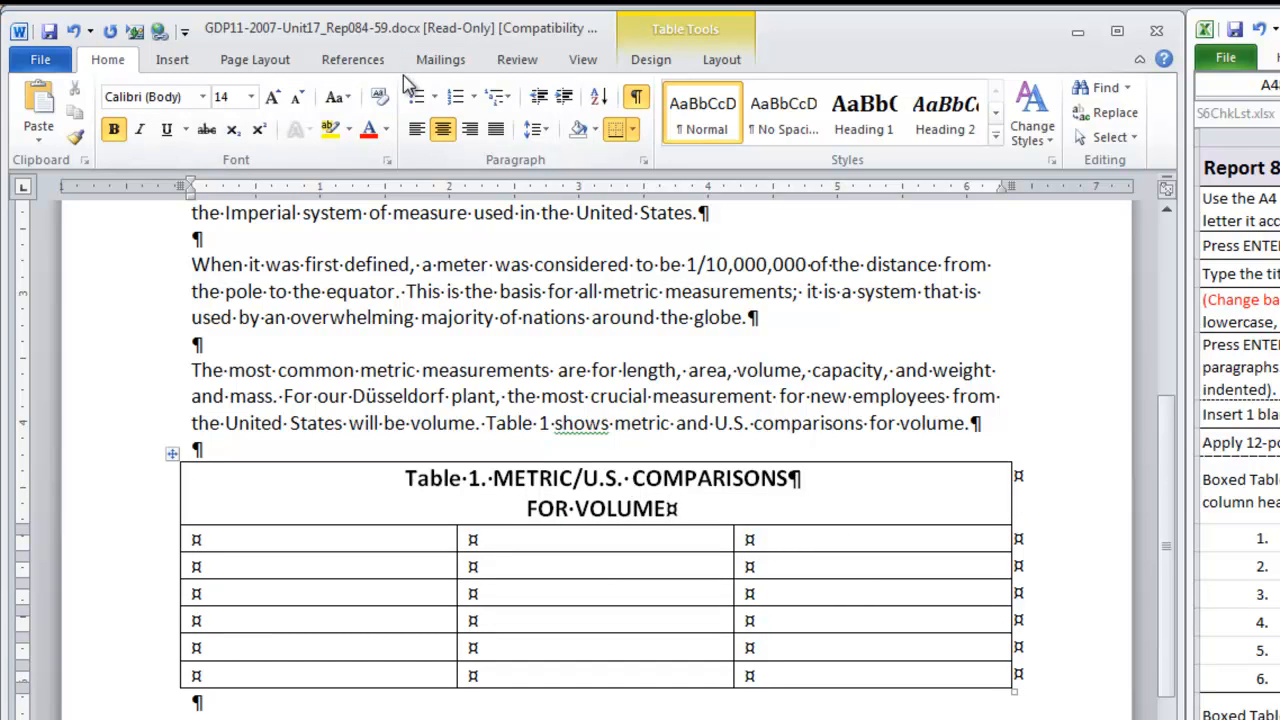
mouse_move(297, 97)
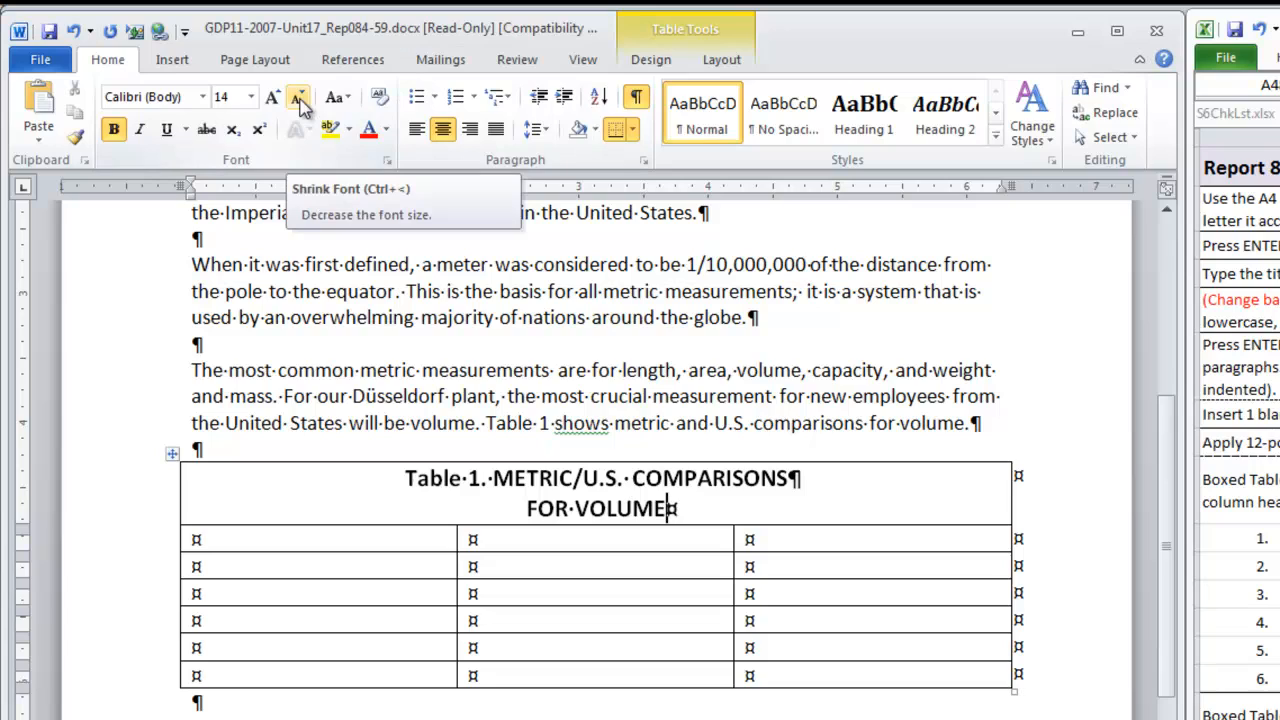
left_click(298, 97)
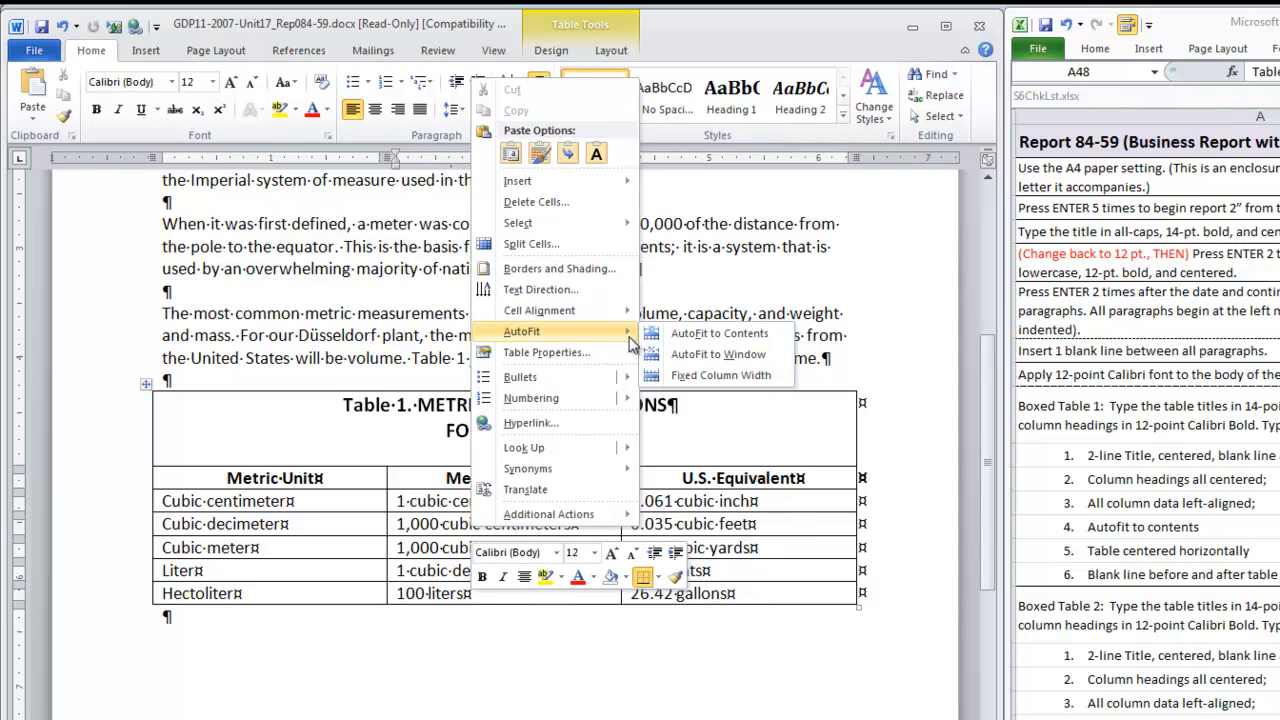
- AutoFit Table 1 to its contents and select the whole table
left_click(719, 333)
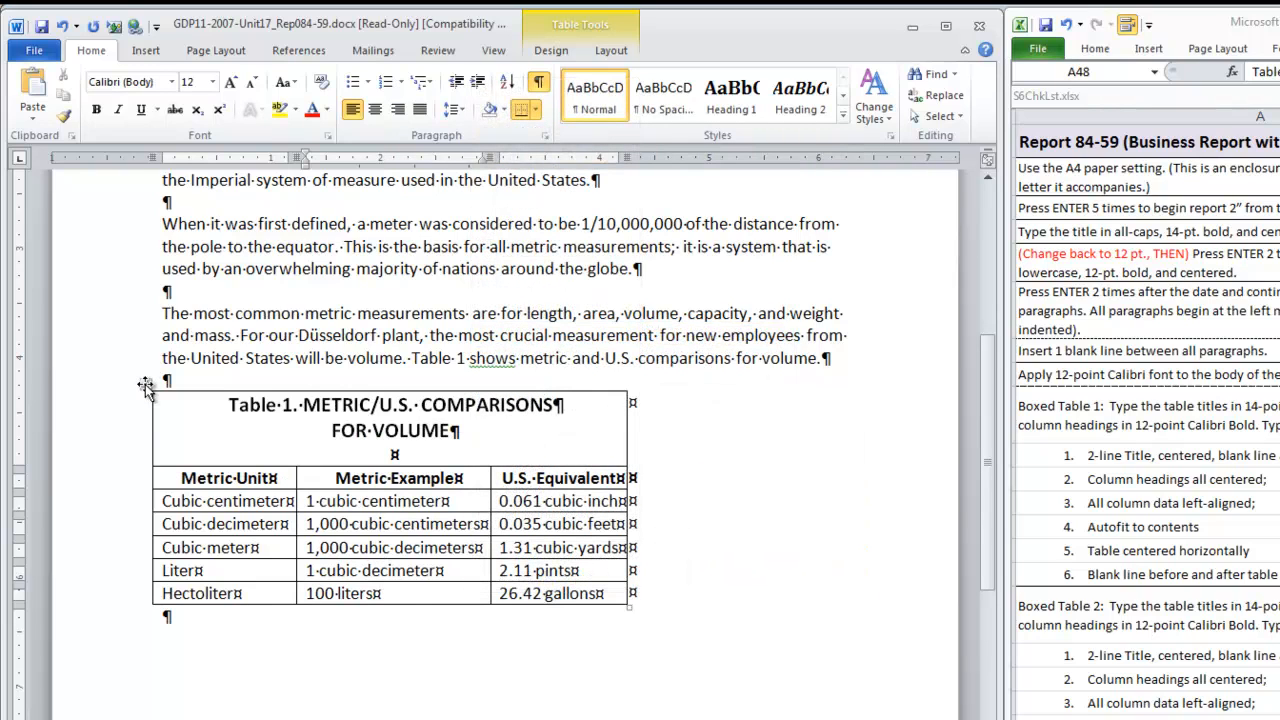
left_click(145, 388)
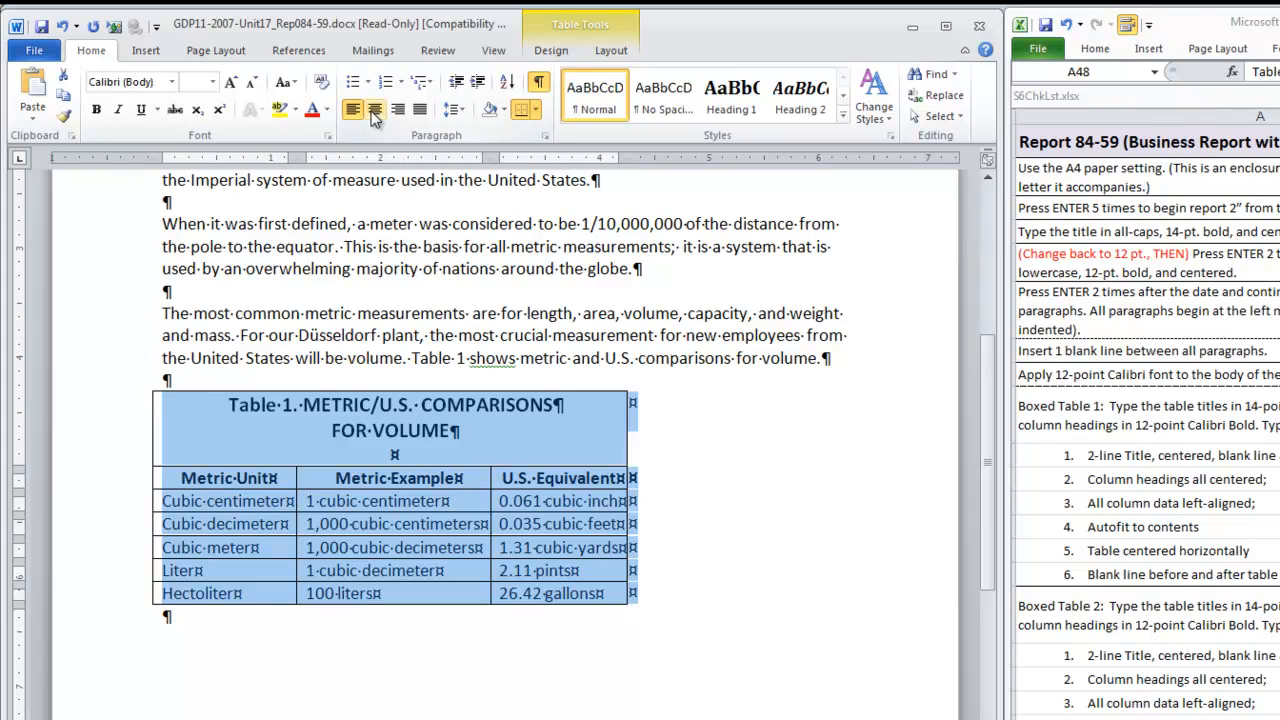
mouse_move(374, 110)
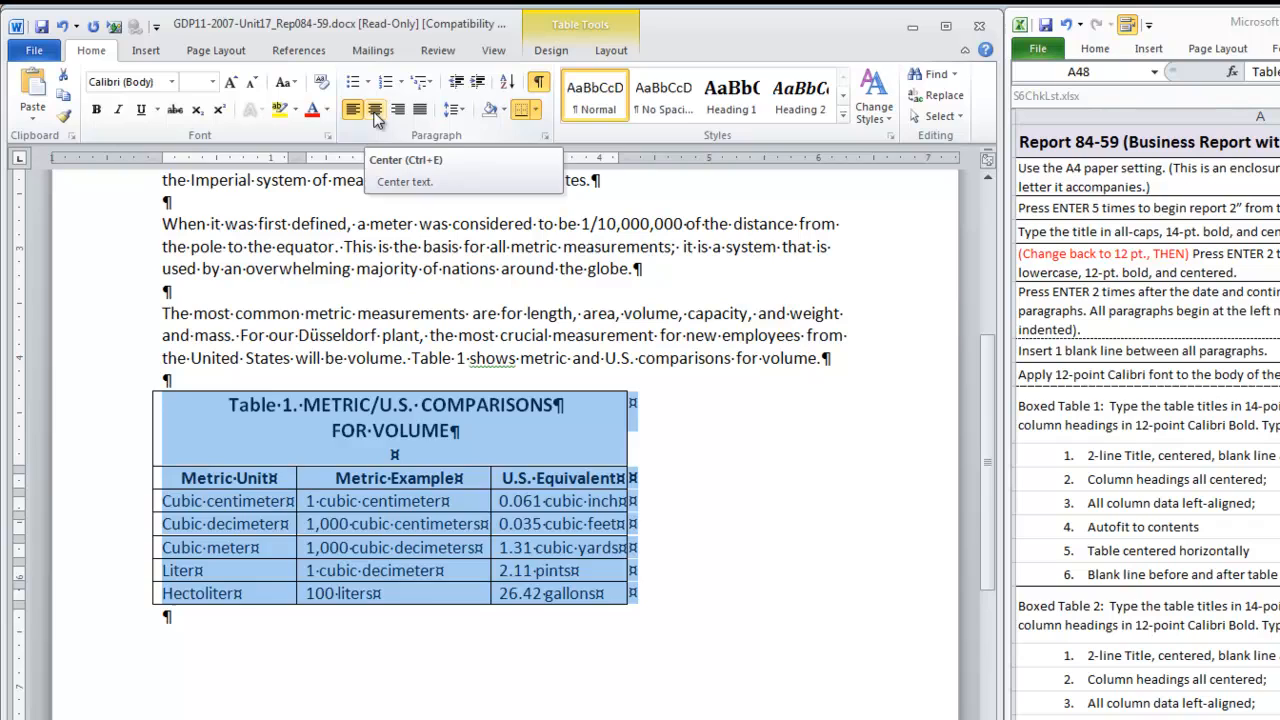
- Center Table 1 and add the Düsseldorf weight paragraph below it
left_click(334, 638)
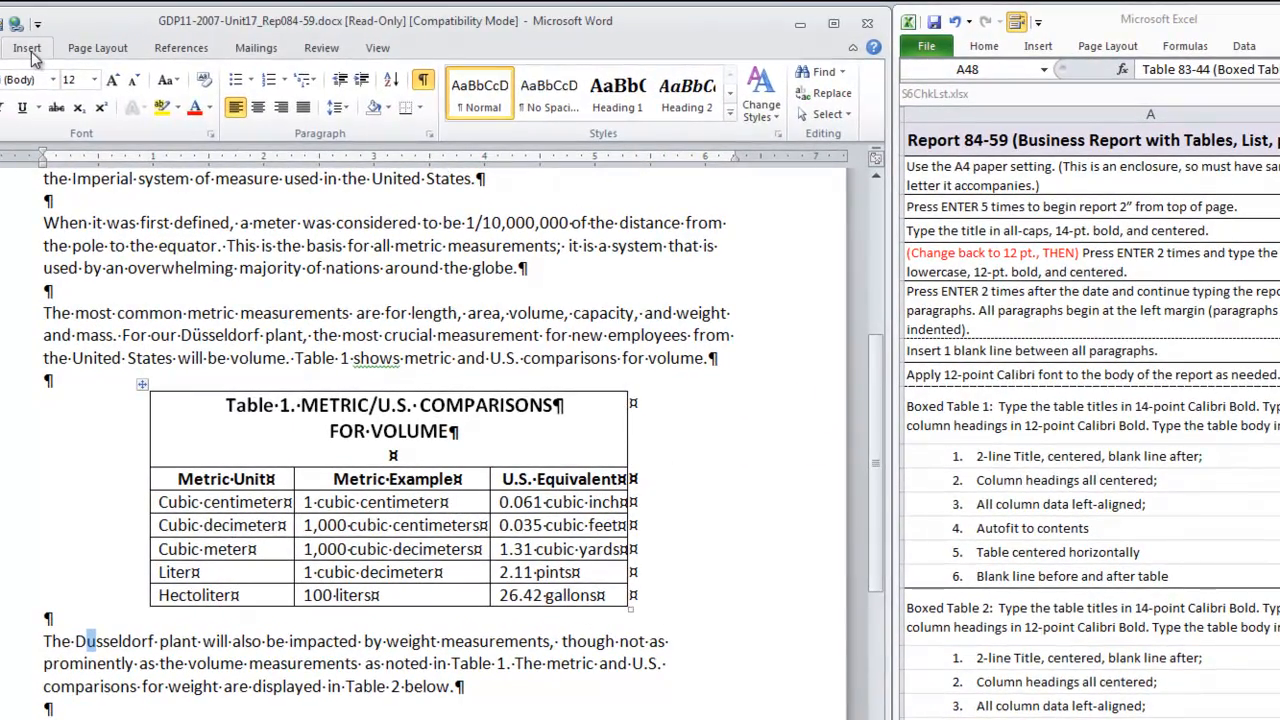
left_click(770, 116)
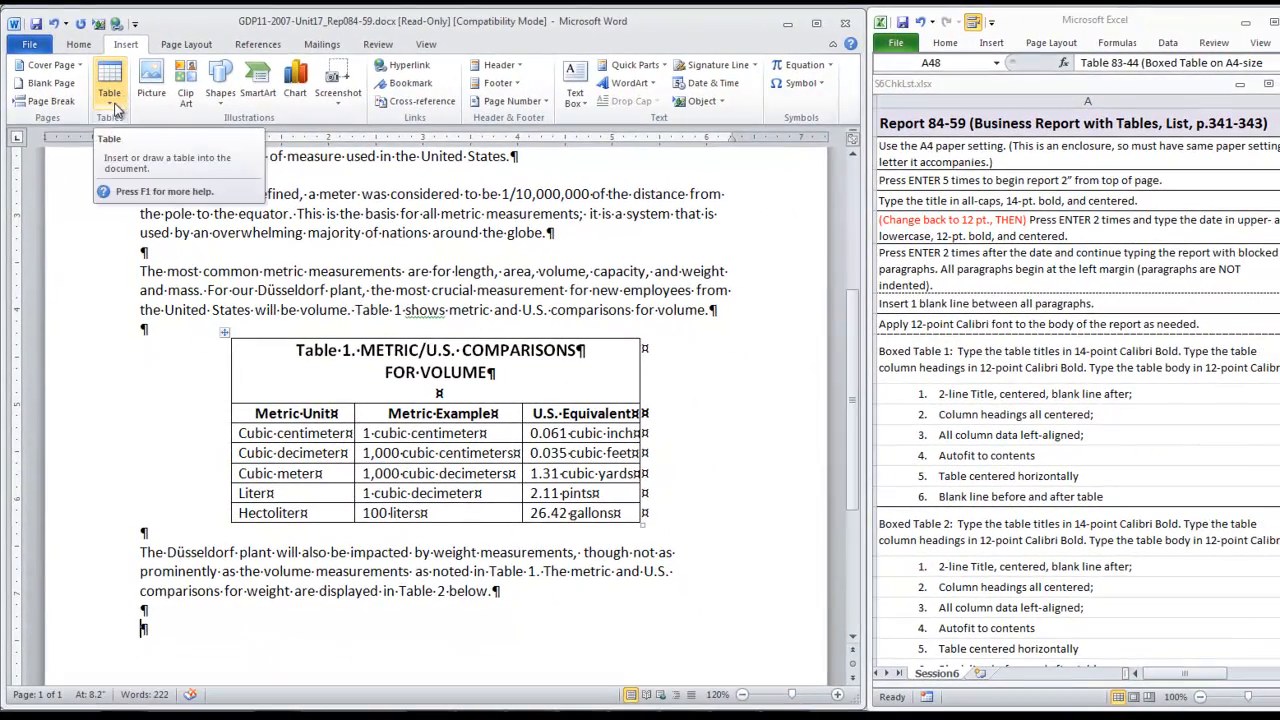
- Insert Table 2 with a centered enlarged title, column headings and metric/U.S. weight comparisons
left_click(109, 82)
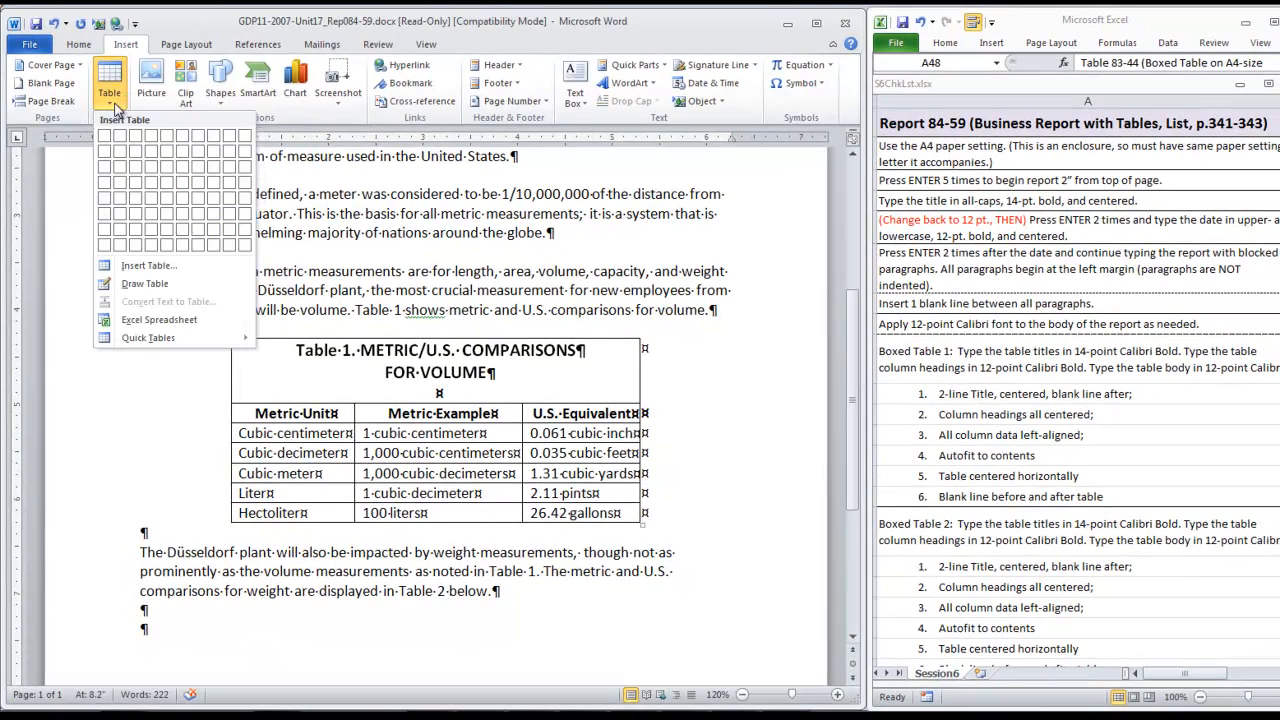
left_click(138, 133)
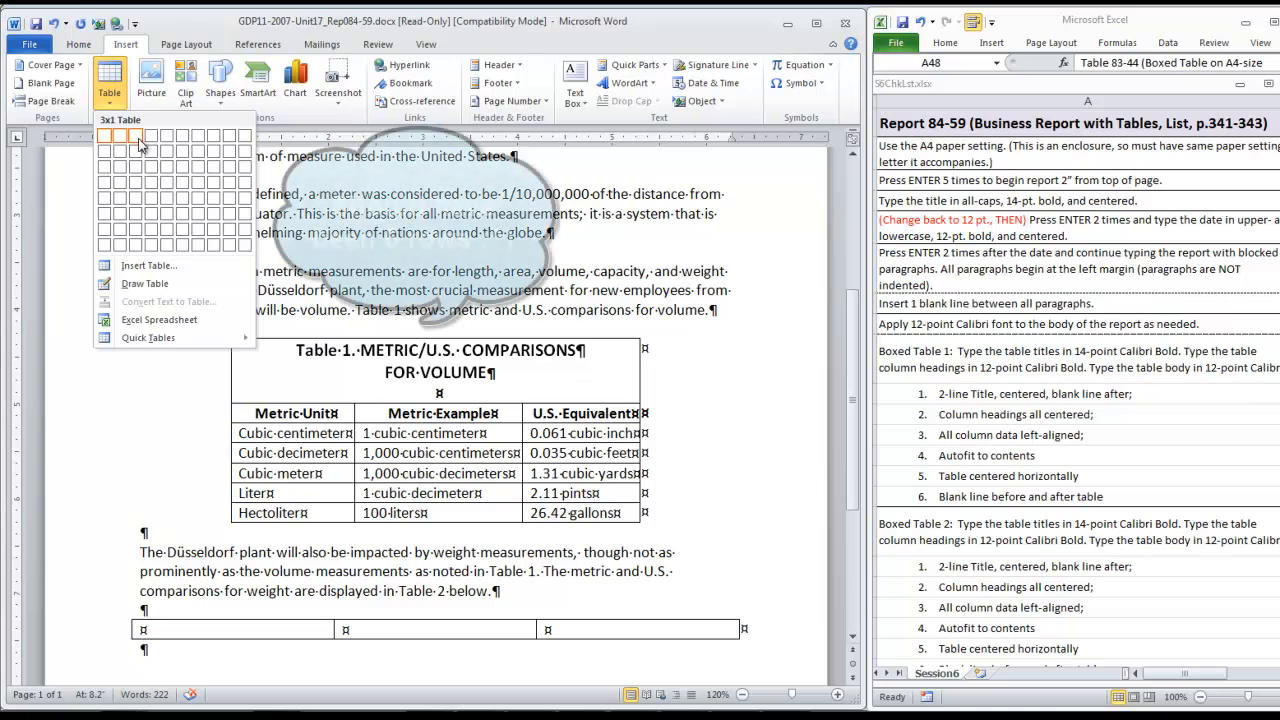
mouse_move(135, 205)
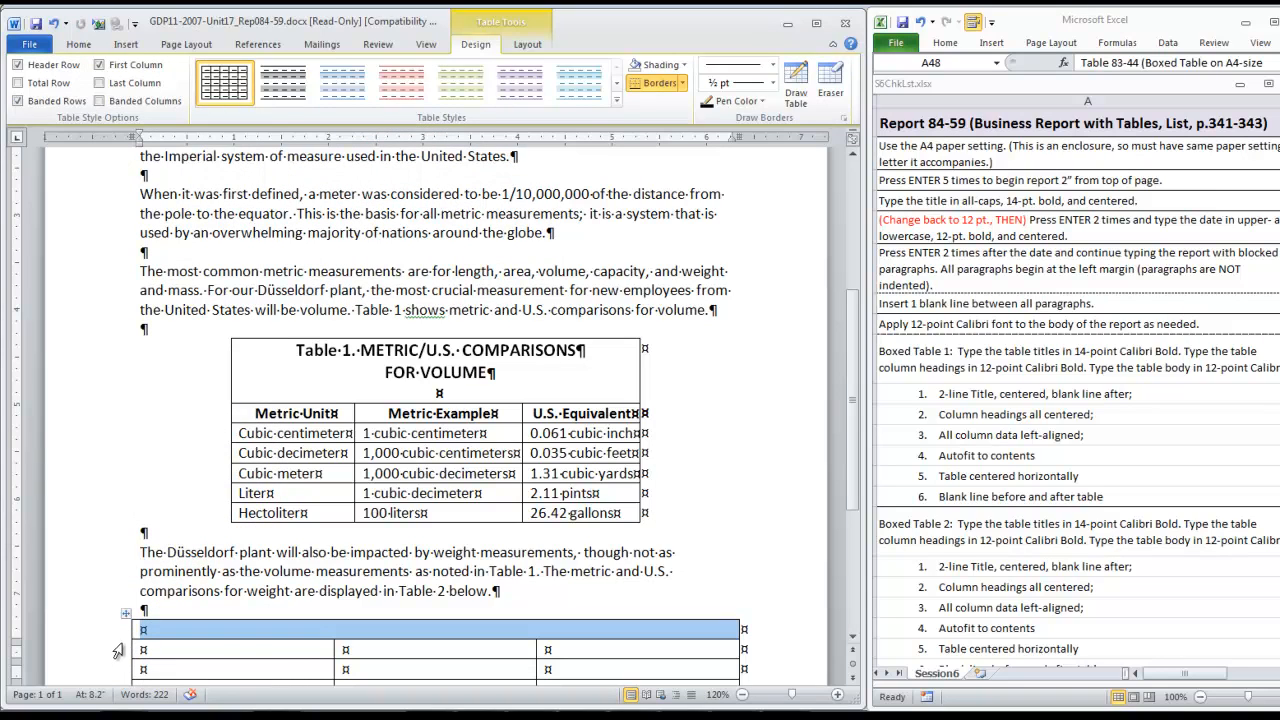
left_click(78, 44)
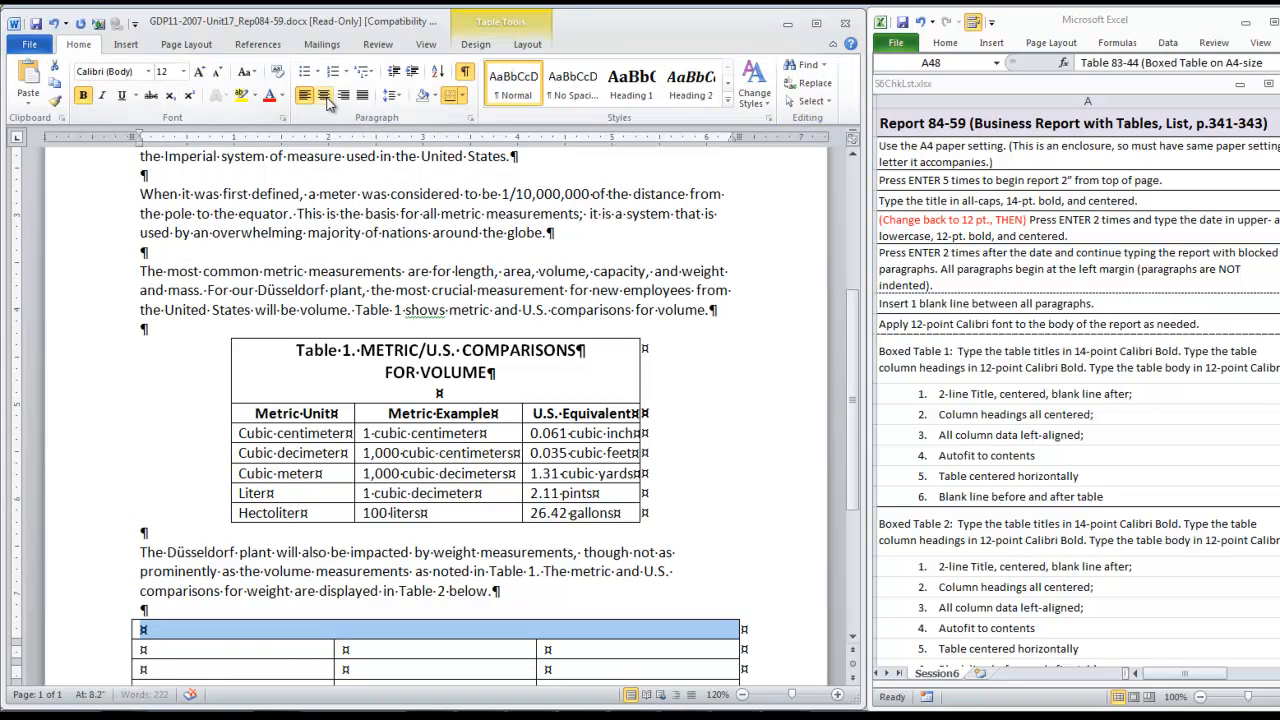
mouse_move(271, 96)
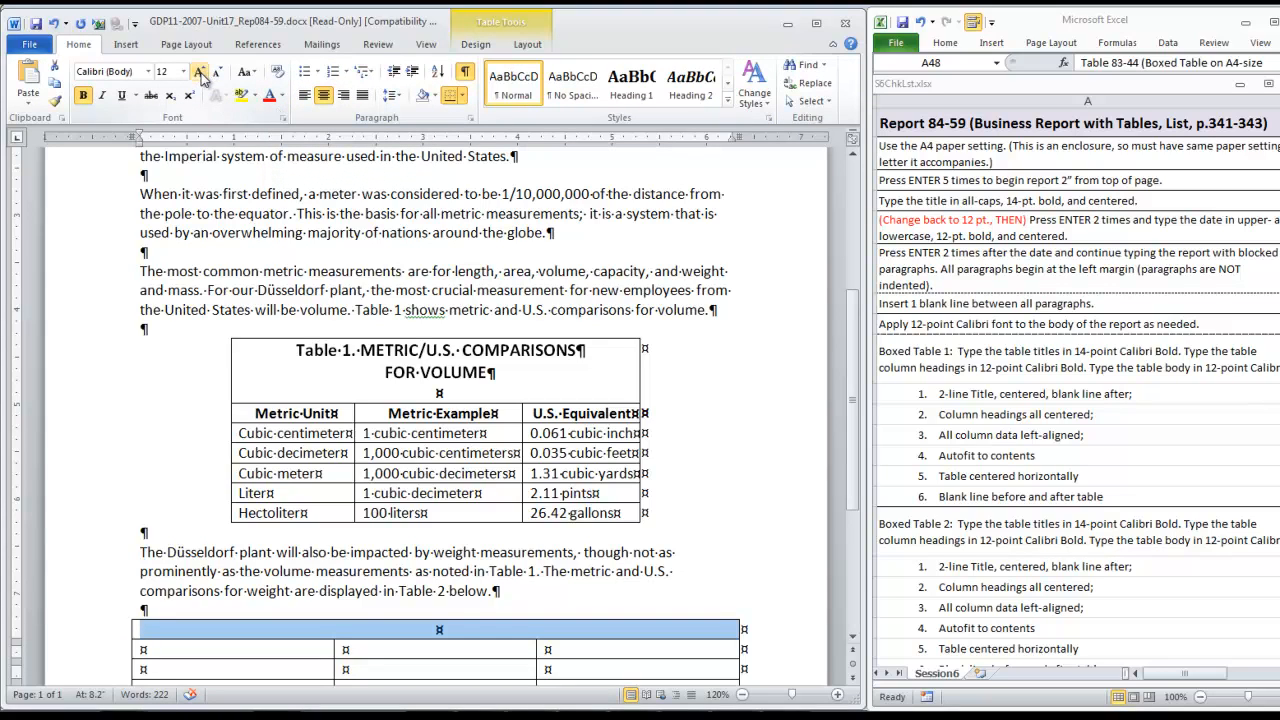
left_click(201, 71)
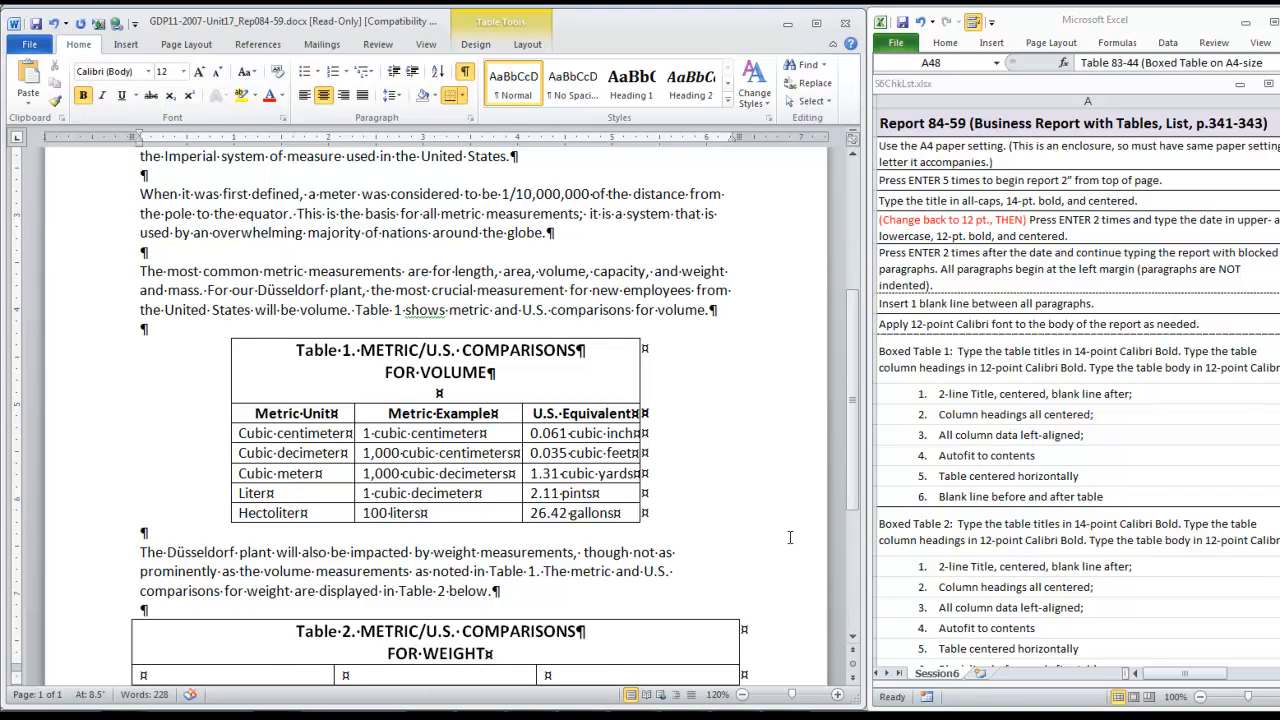
scroll("down", 3)
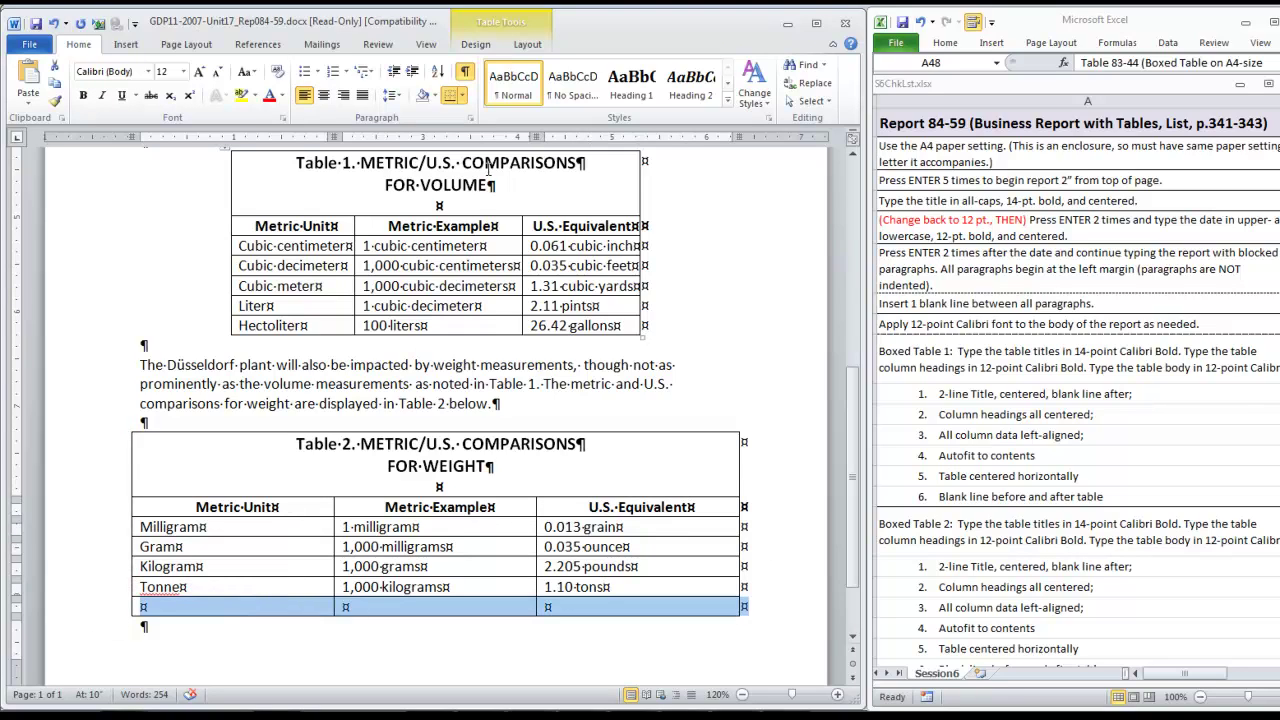
- Remove Table 2's empty row, autofit its columns to contents, and center it on the page
left_click(117, 82)
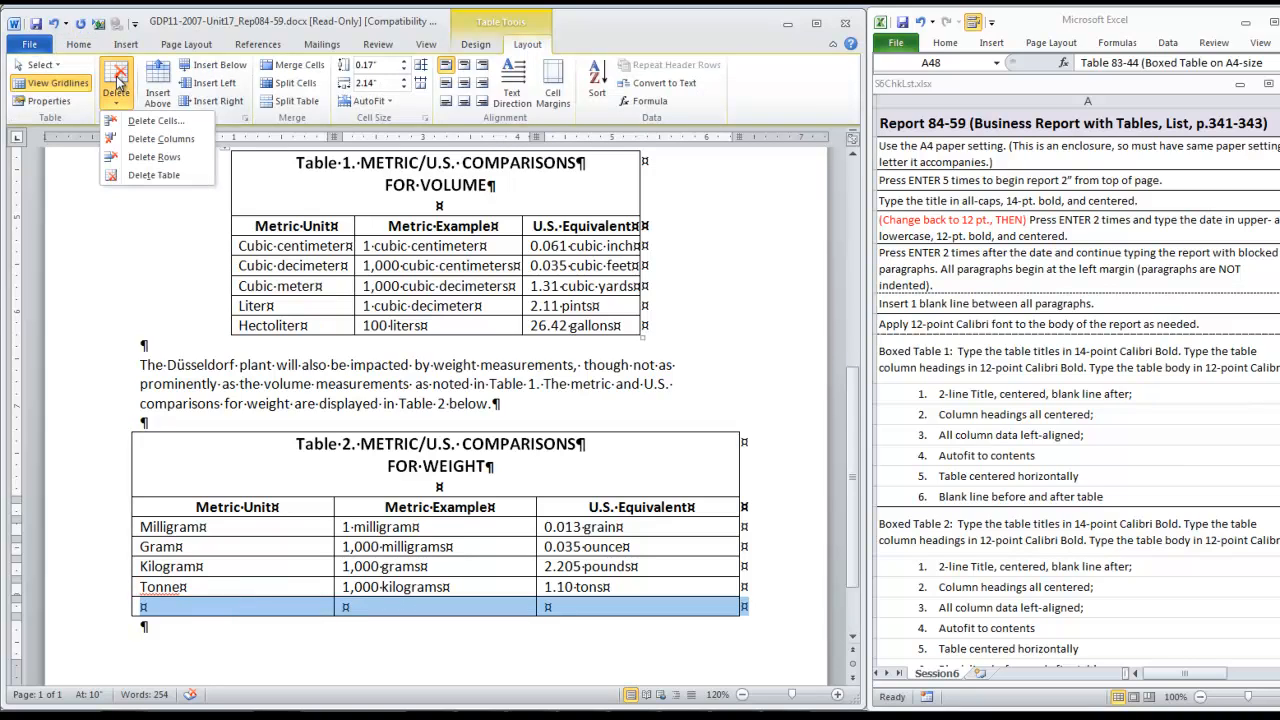
mouse_move(155, 157)
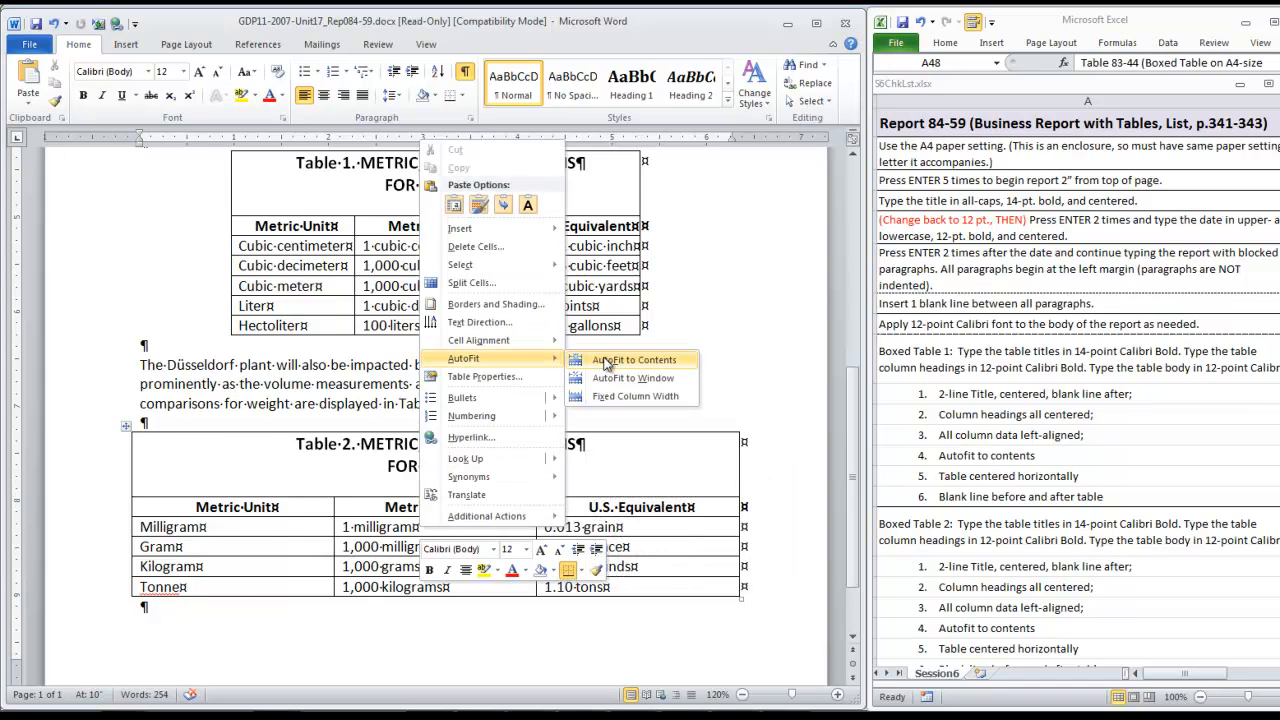
left_click(628, 359)
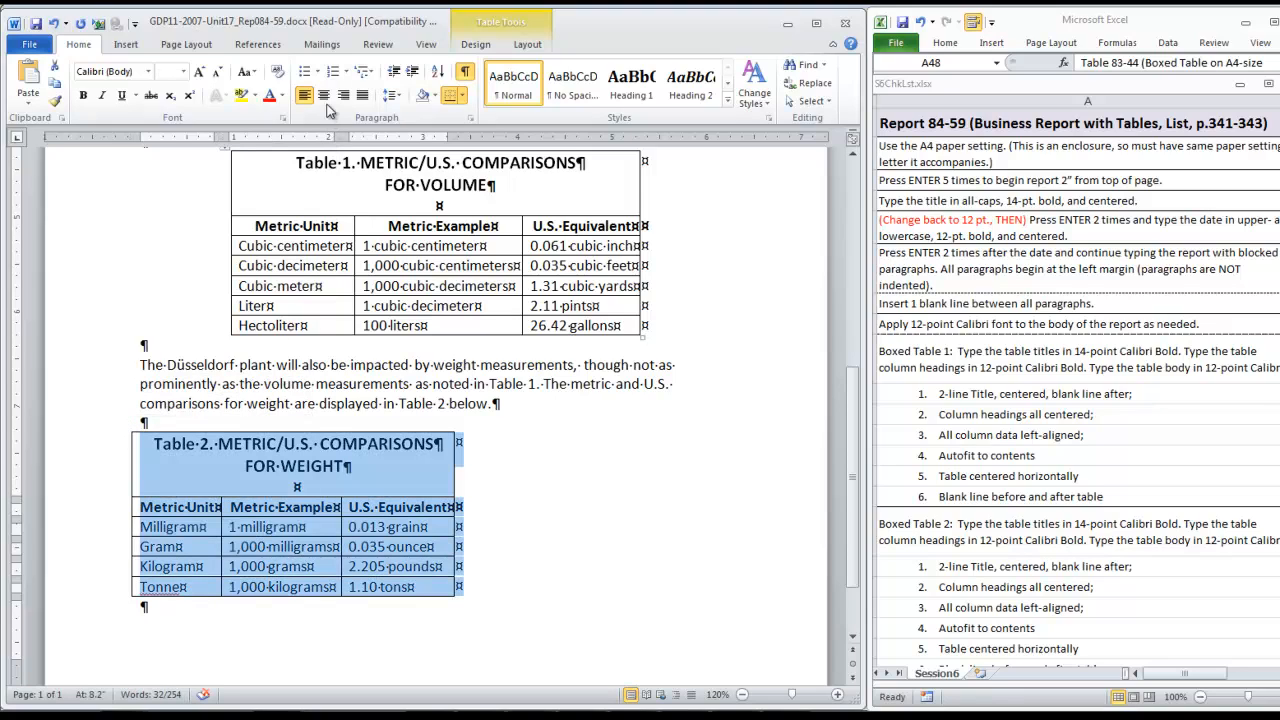
left_click(322, 96)
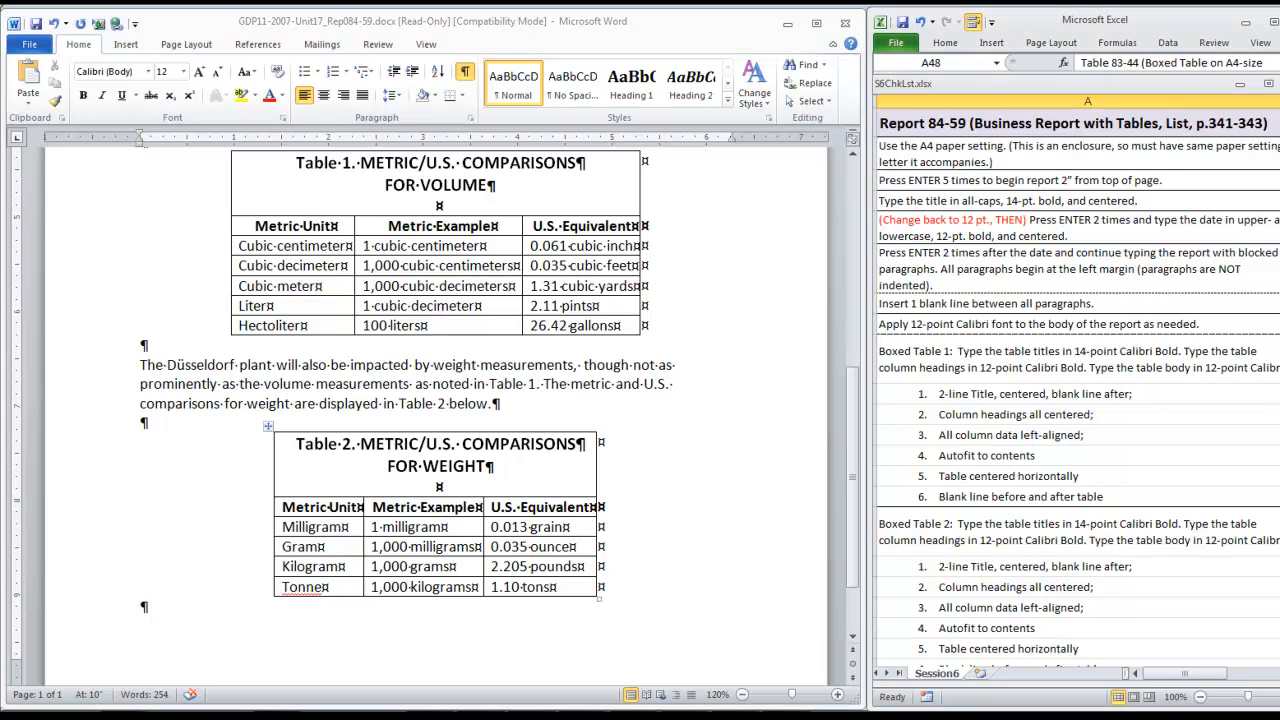
- Below Table 2, type the 'We are convinced…' paragraph on employees adapting to metrics
scroll("down", 3)
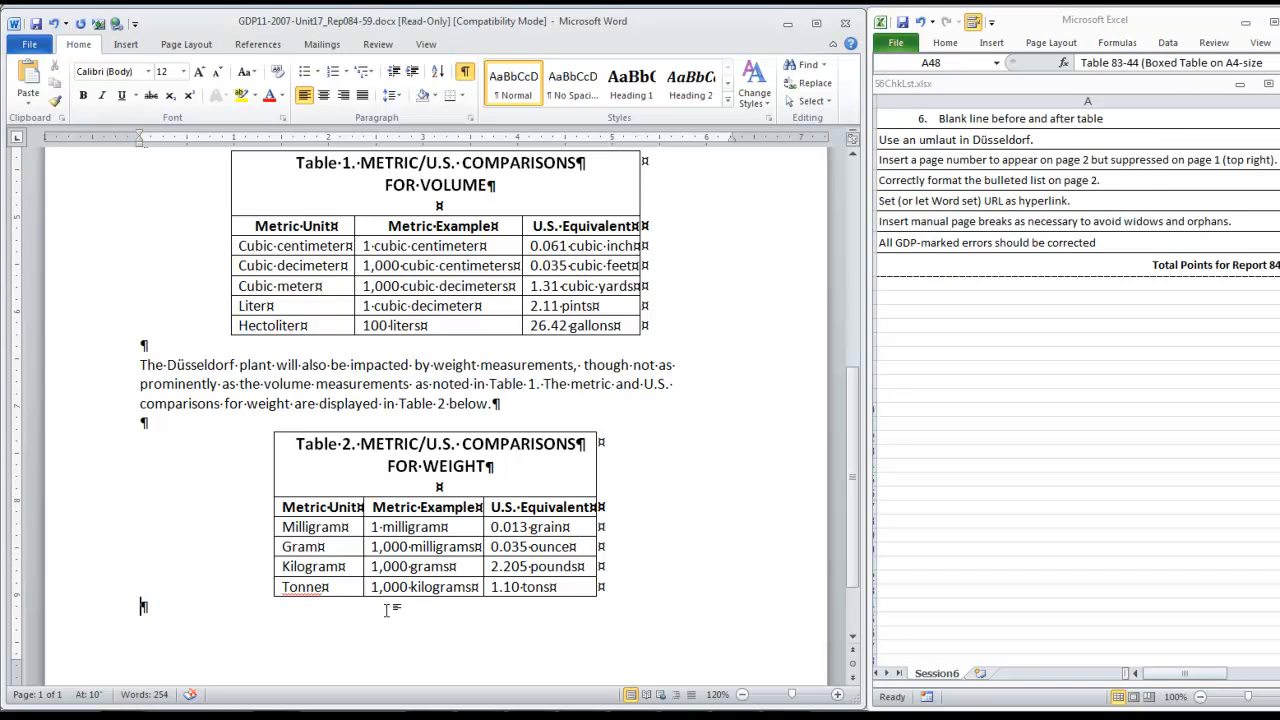
mouse_move(718, 504)
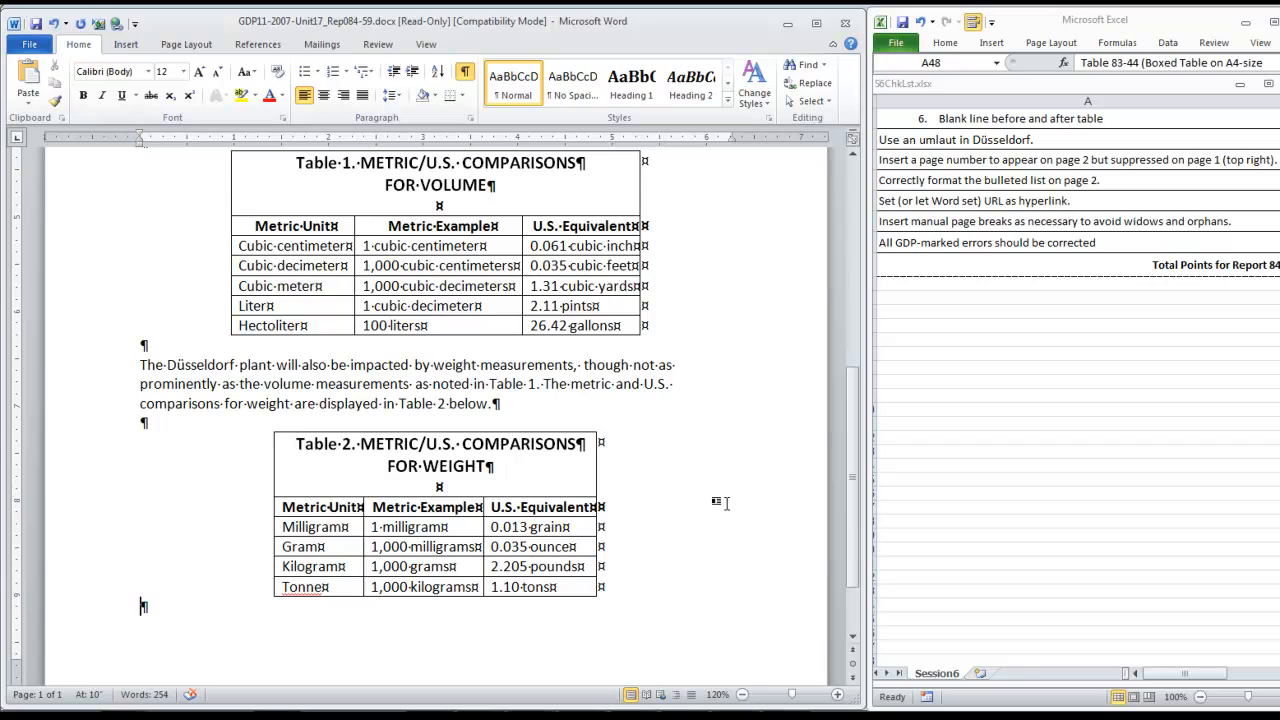
mouse_move(180, 650)
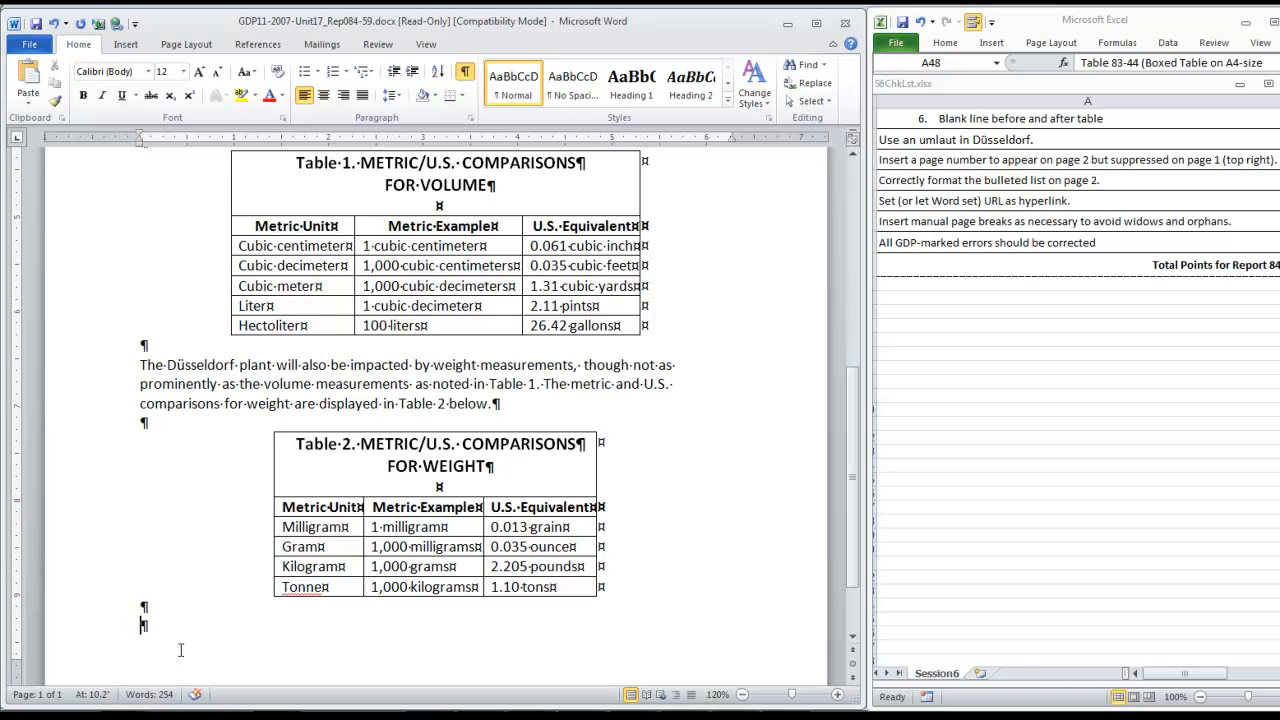
left_click(144, 625)
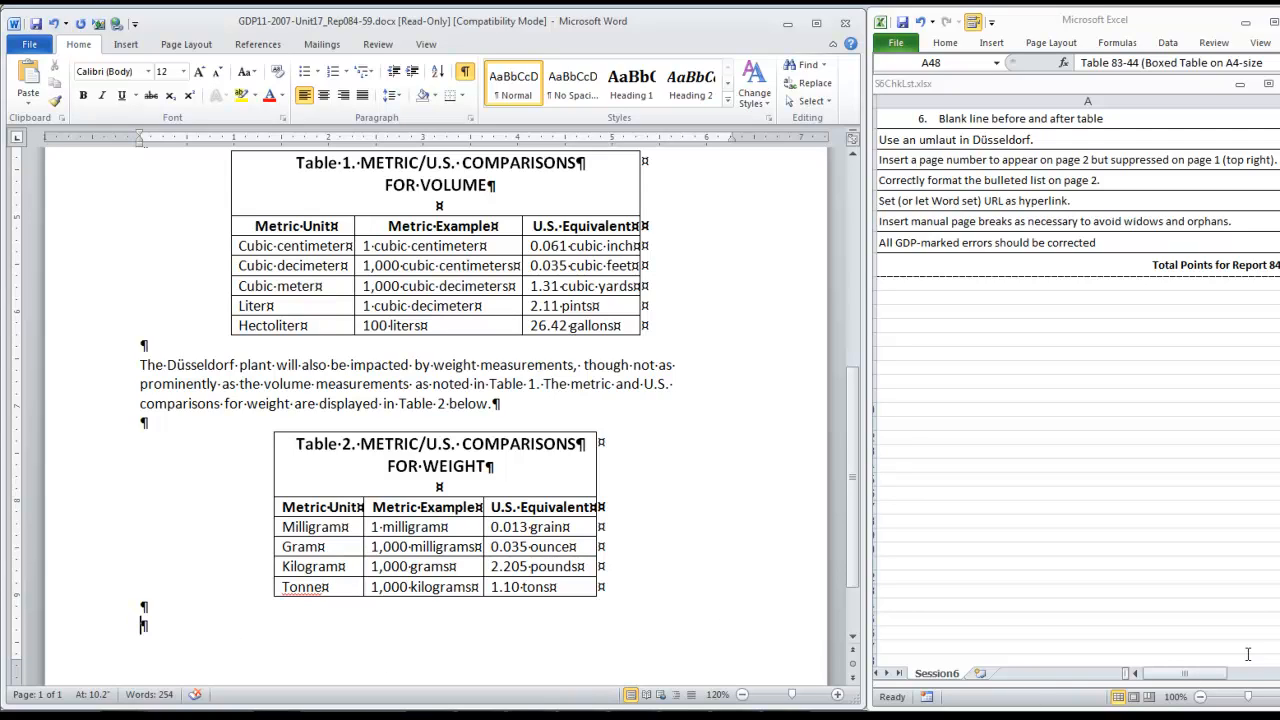
scroll("down", 3)
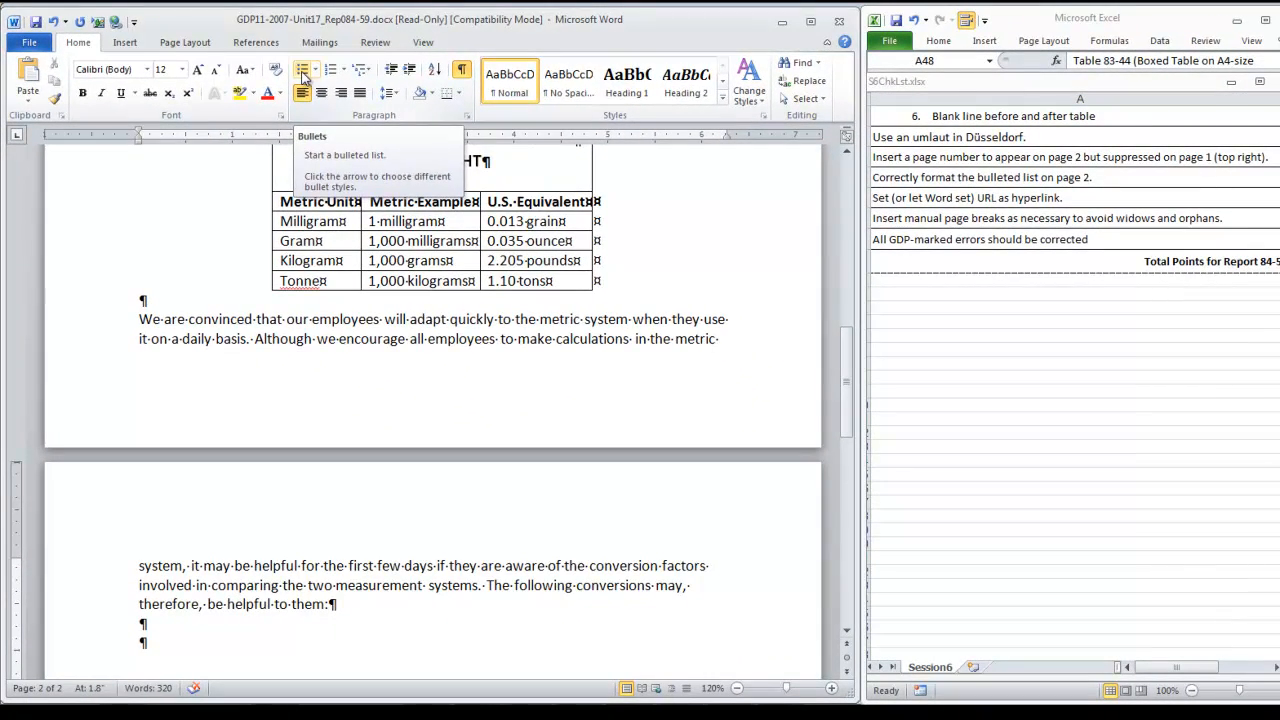
- Type seven bulleted conversion factors and a closing sentence with the linked U.S. Metric Association URL
left_click(303, 69)
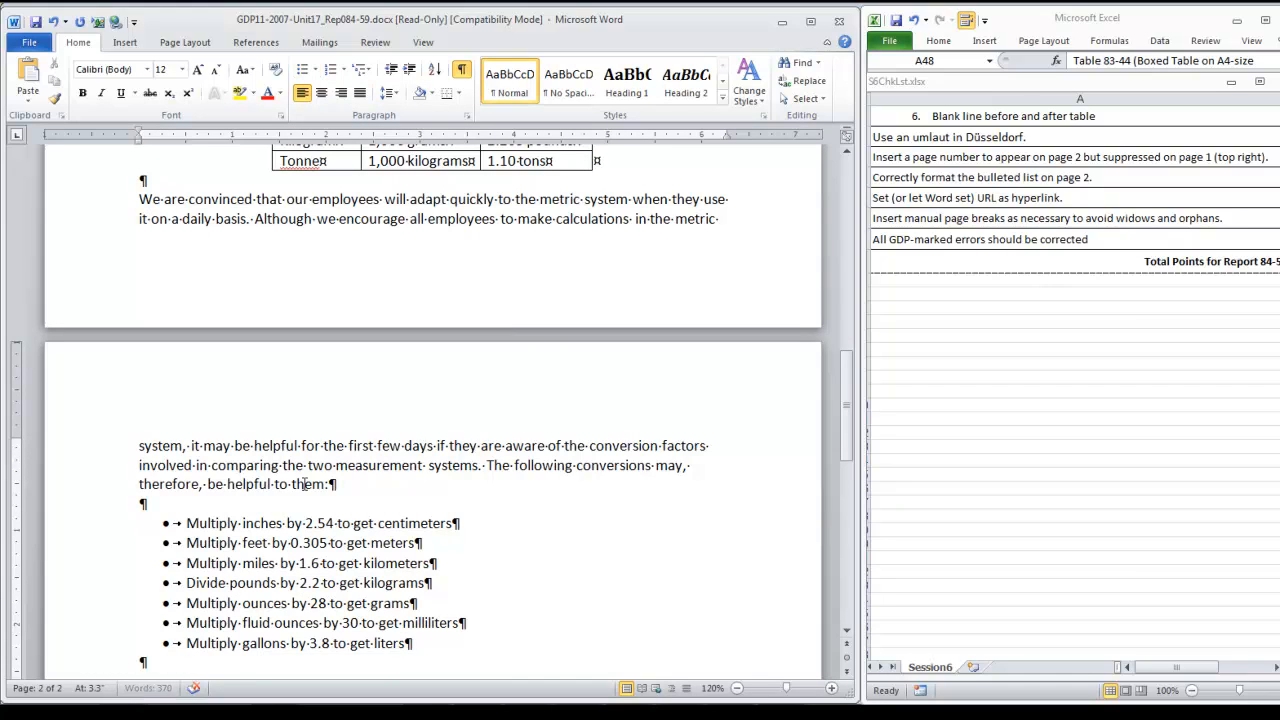
scroll("down", 3)
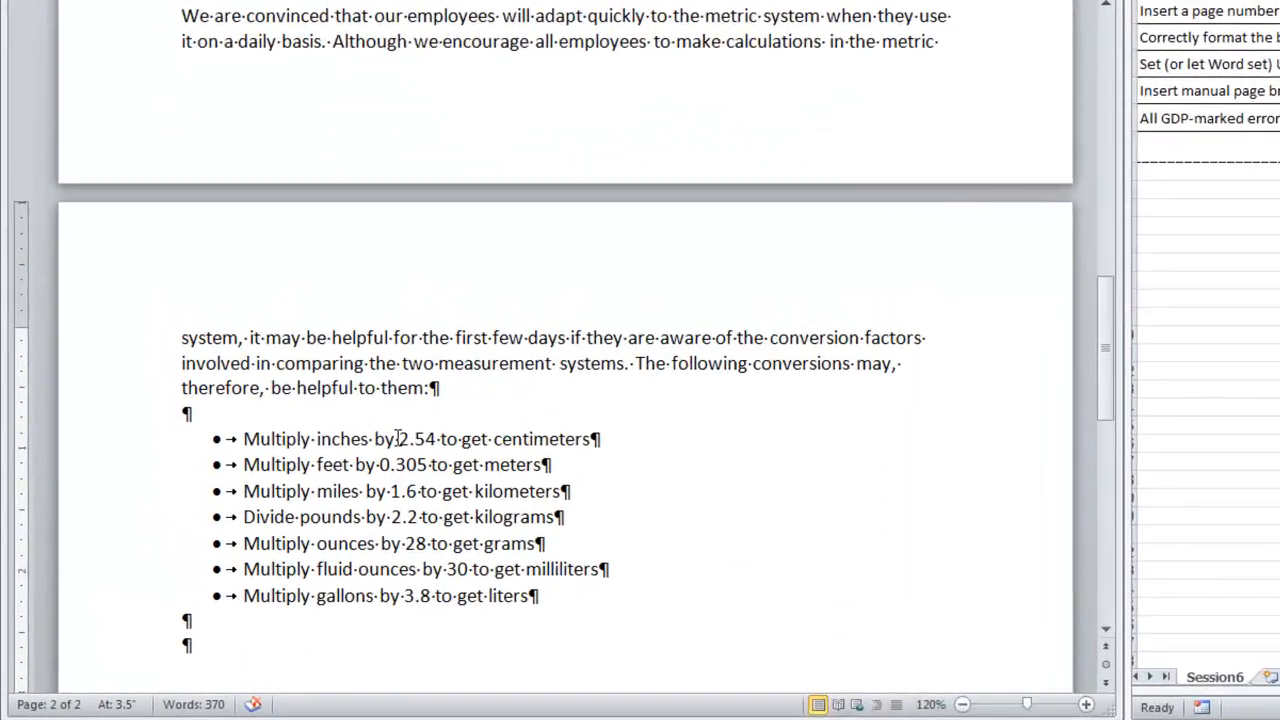
scroll("down", 3)
type("More detailed conversions and metric information can be obtained by visiting the Web site for the U.S. Metric Association at http://lamar.colostate.edu/metric.html.")
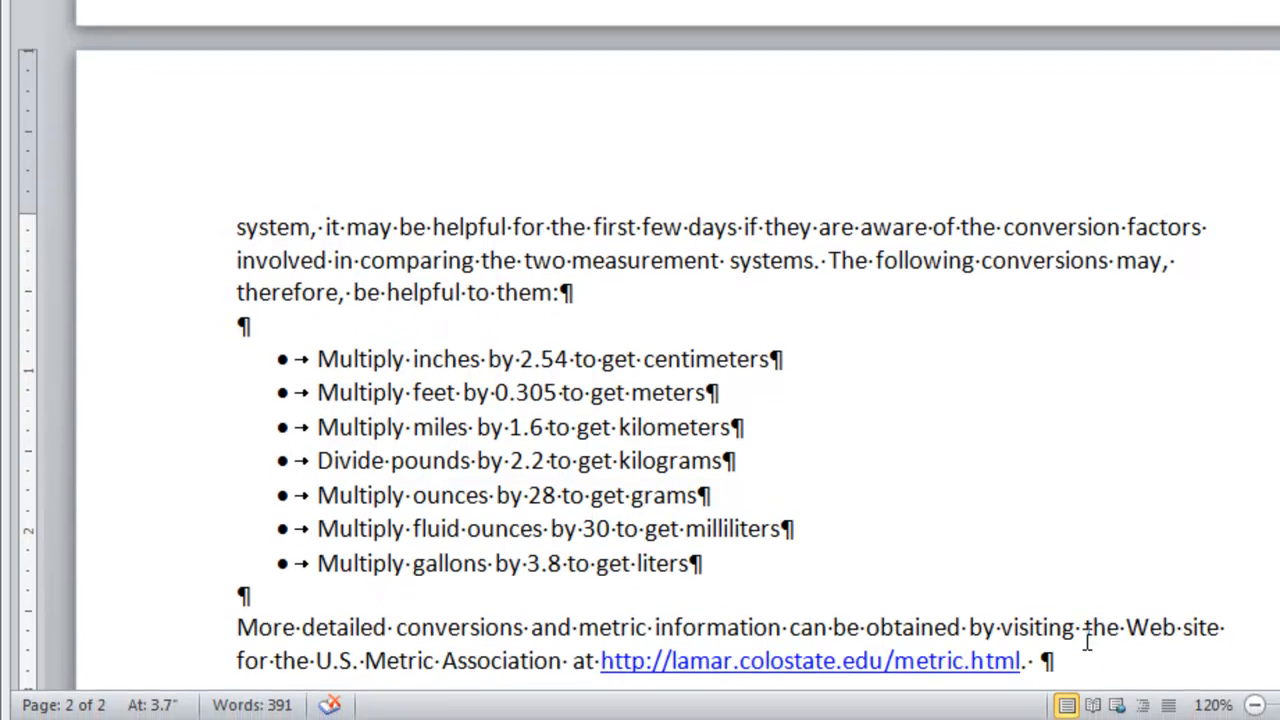
scroll("down", 3)
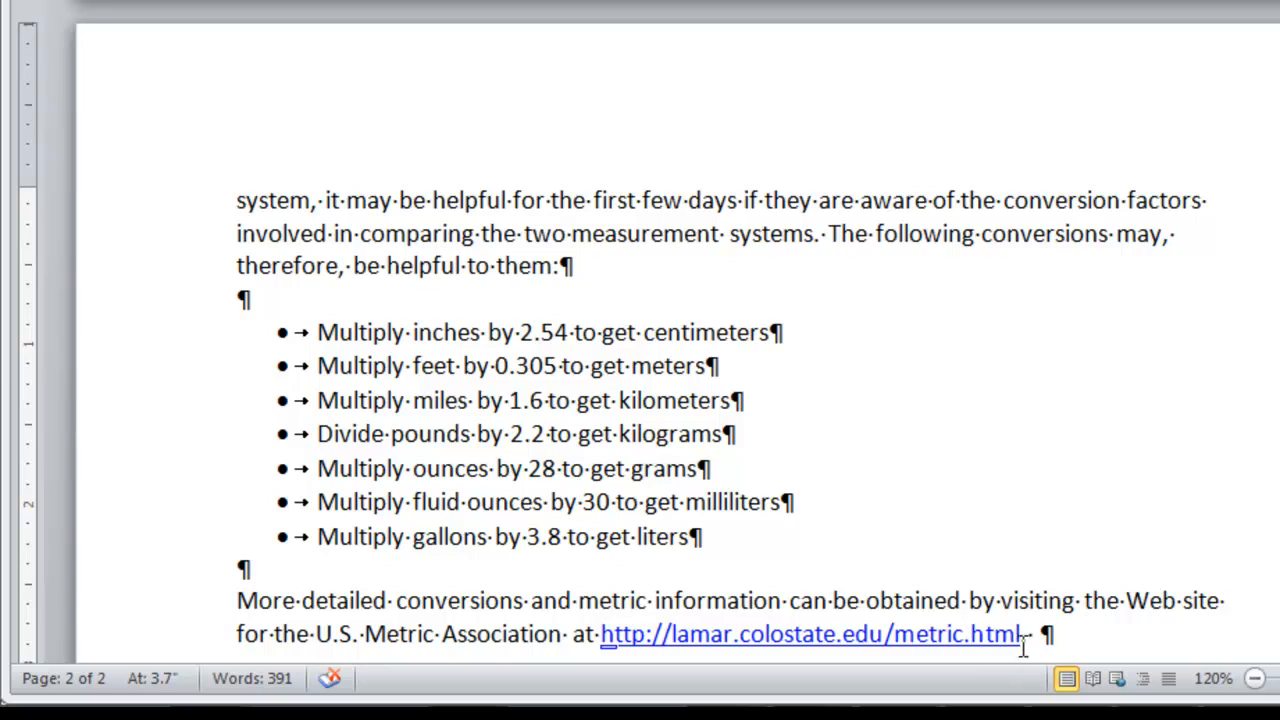
mouse_move(1147, 560)
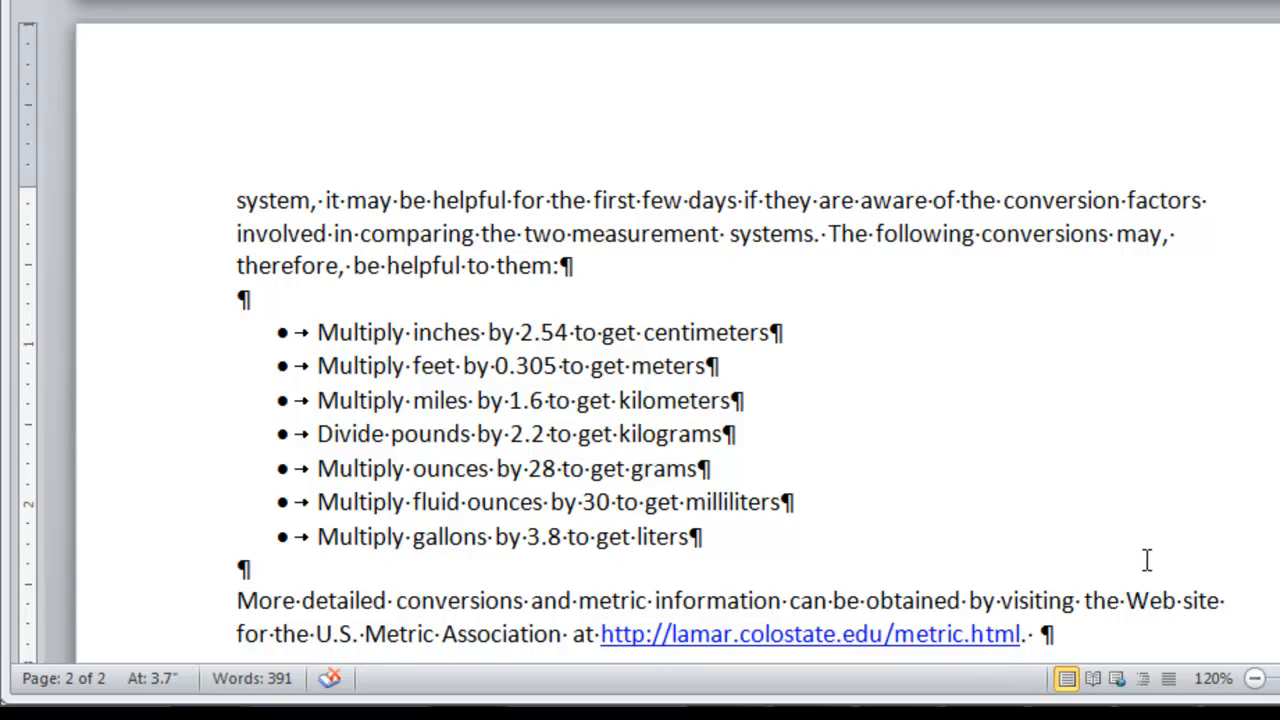
mouse_move(1170, 424)
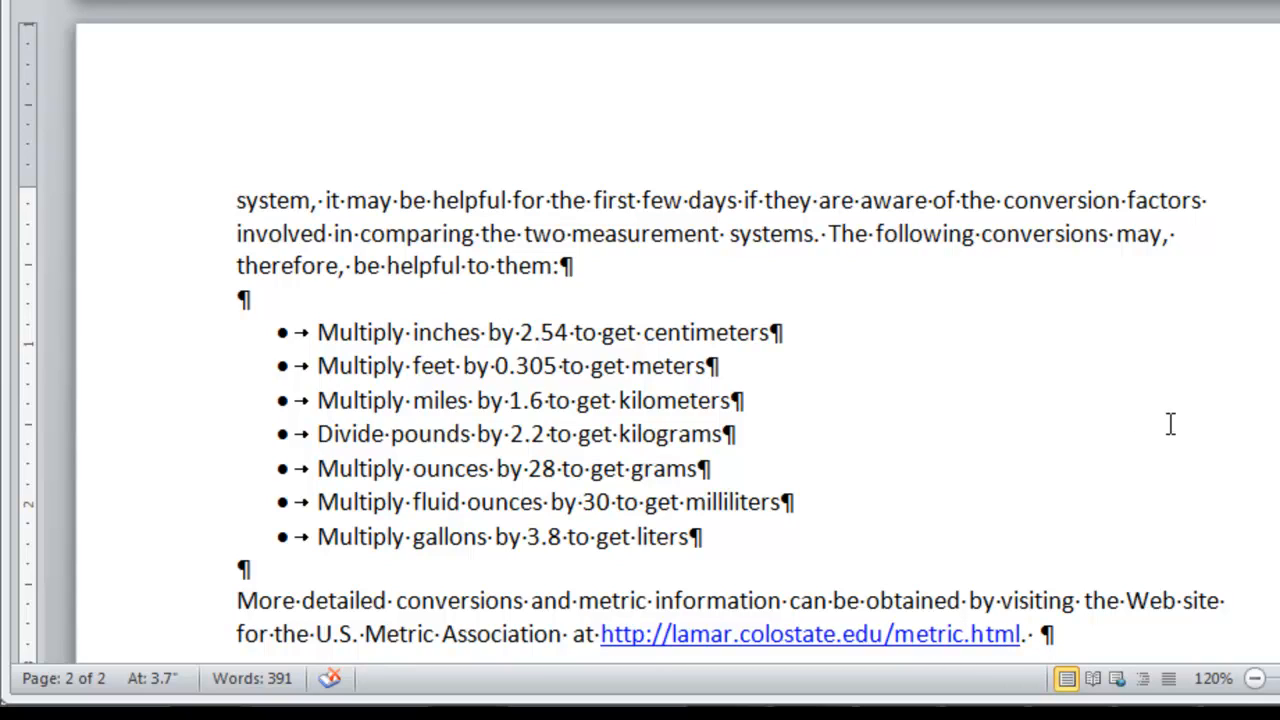
left_click(1028, 634)
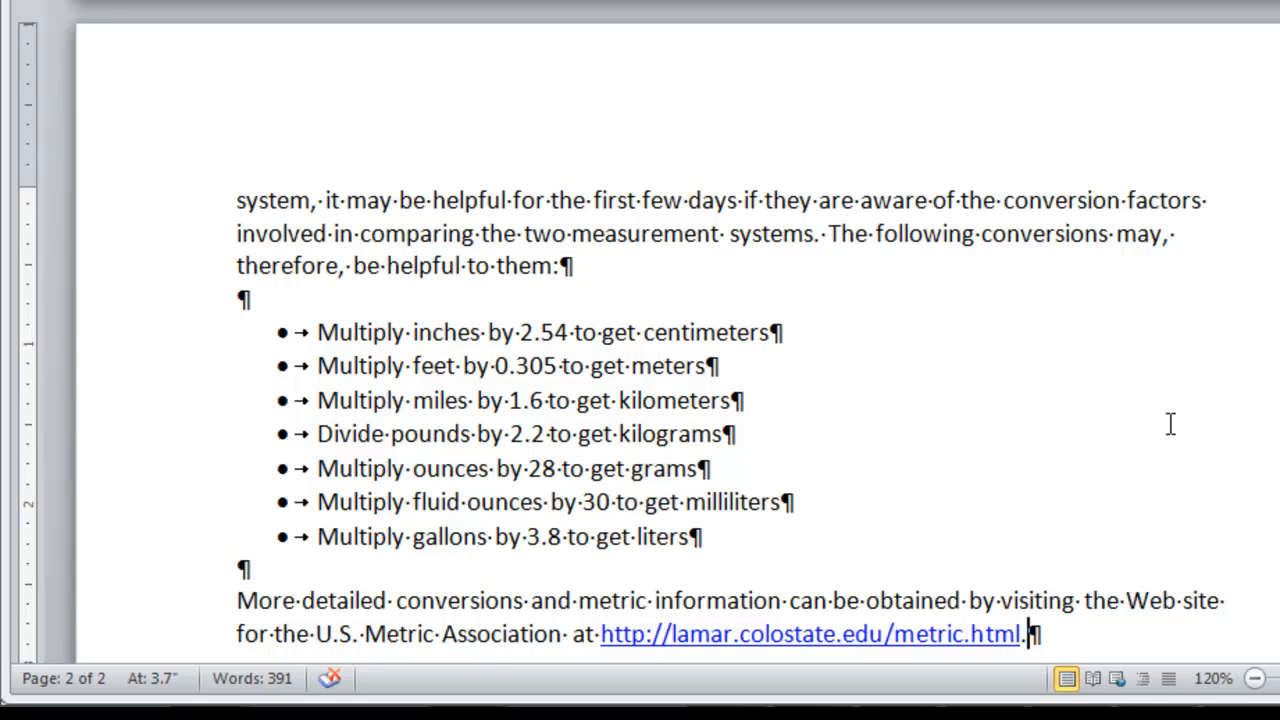
scroll("up", 3)
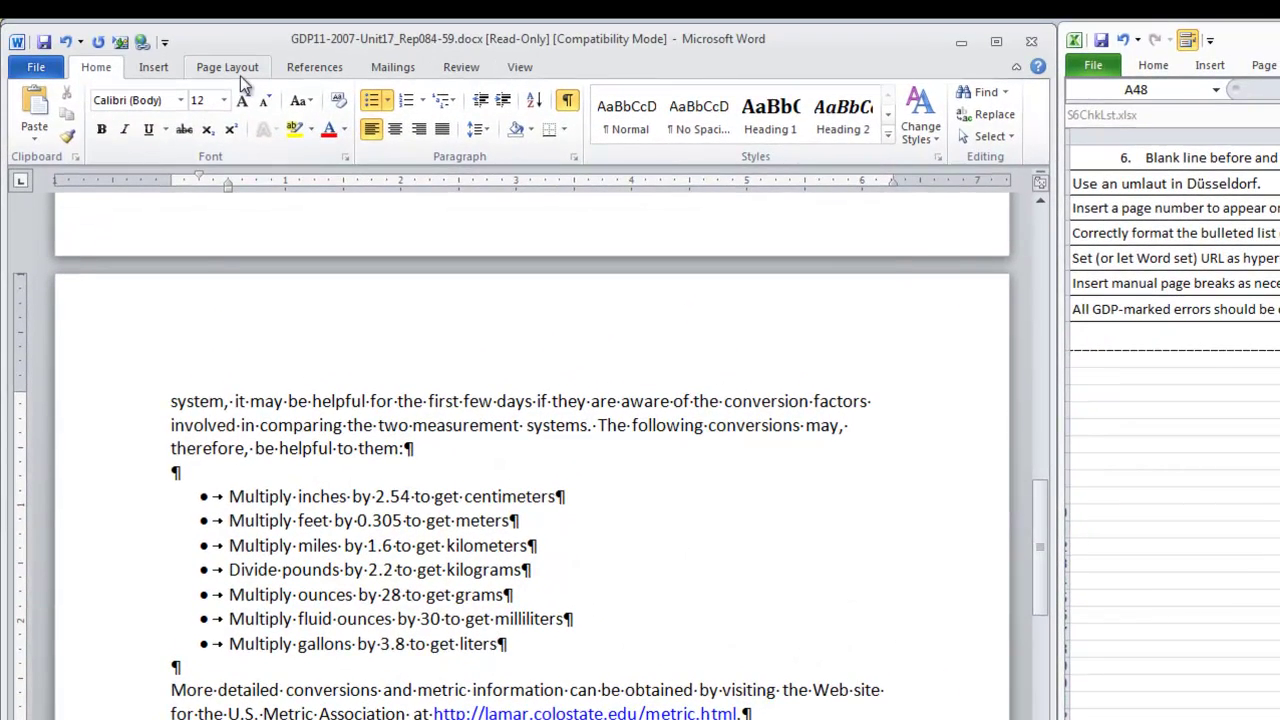
- Add a Plain Number 3 top-right page number with Different First Page, then close the header
left_click(622, 136)
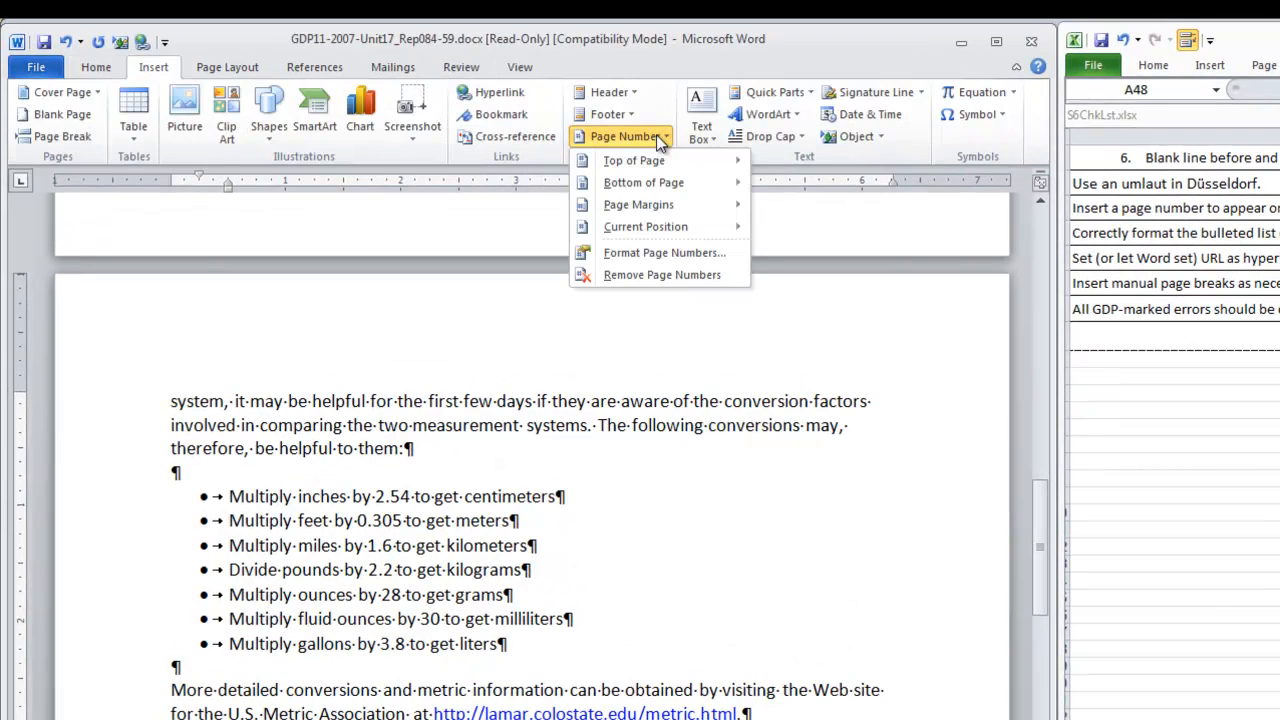
mouse_move(634, 160)
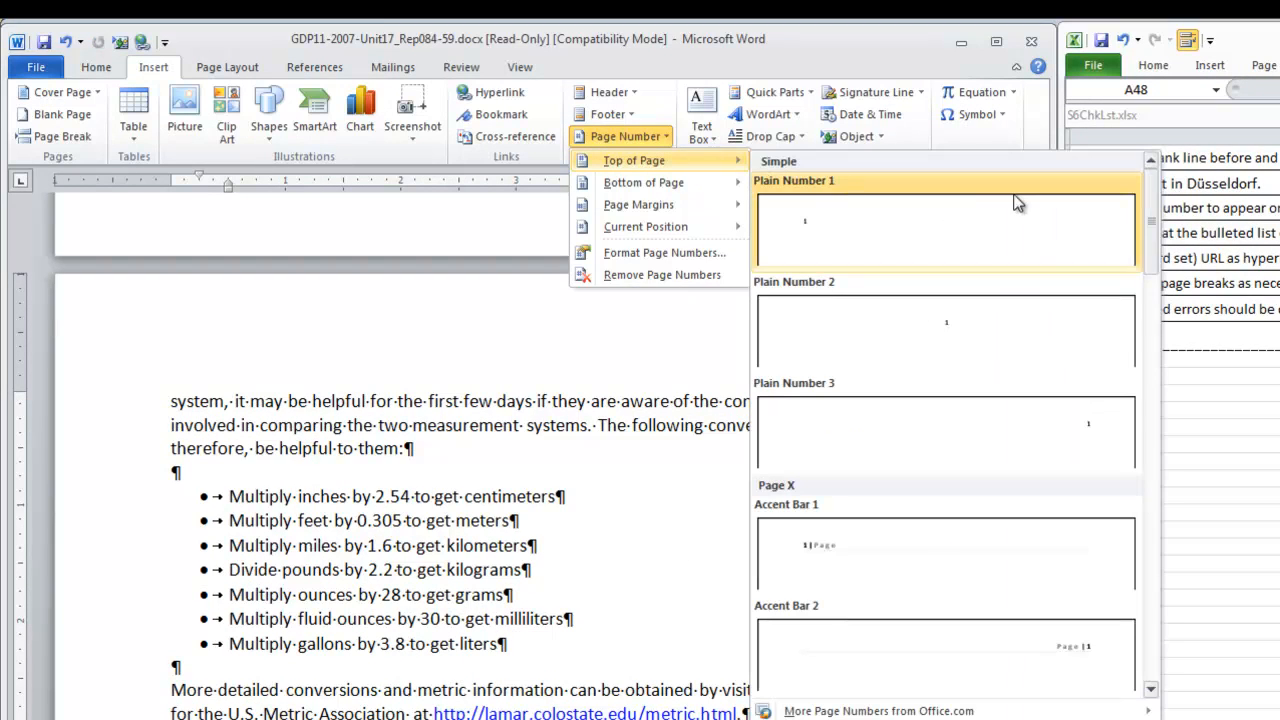
mouse_move(1035, 447)
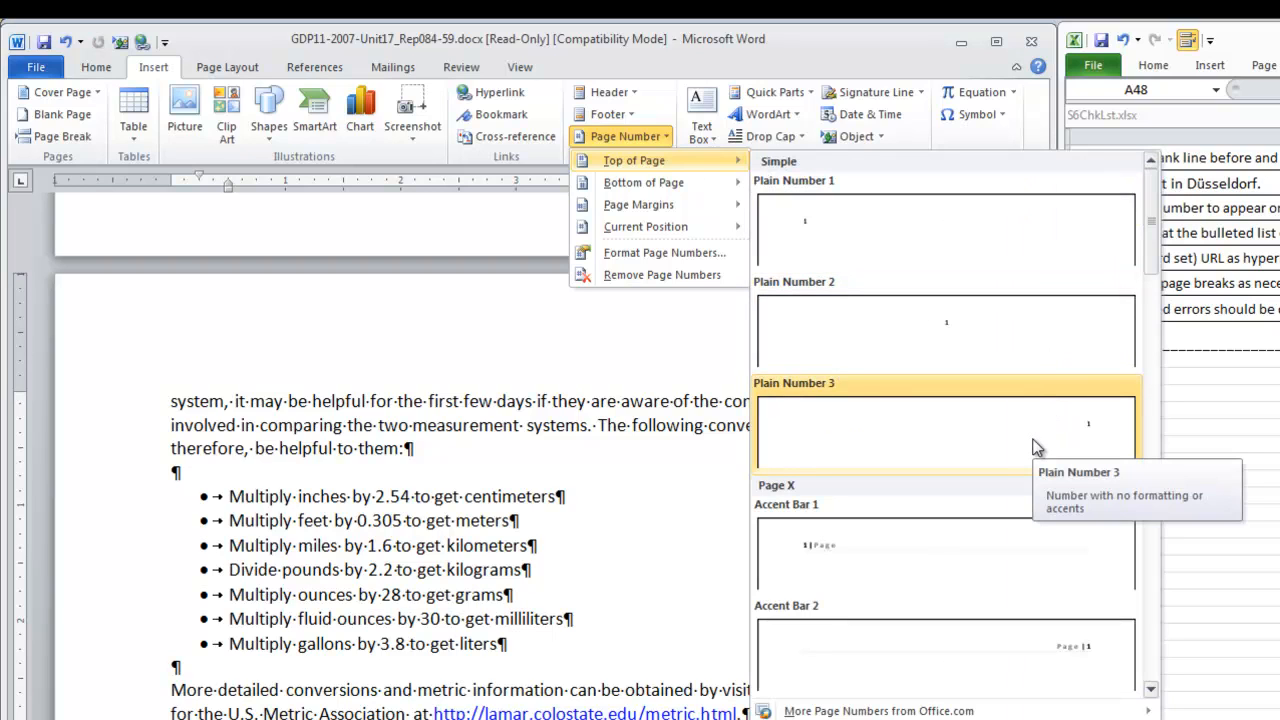
left_click(945, 430)
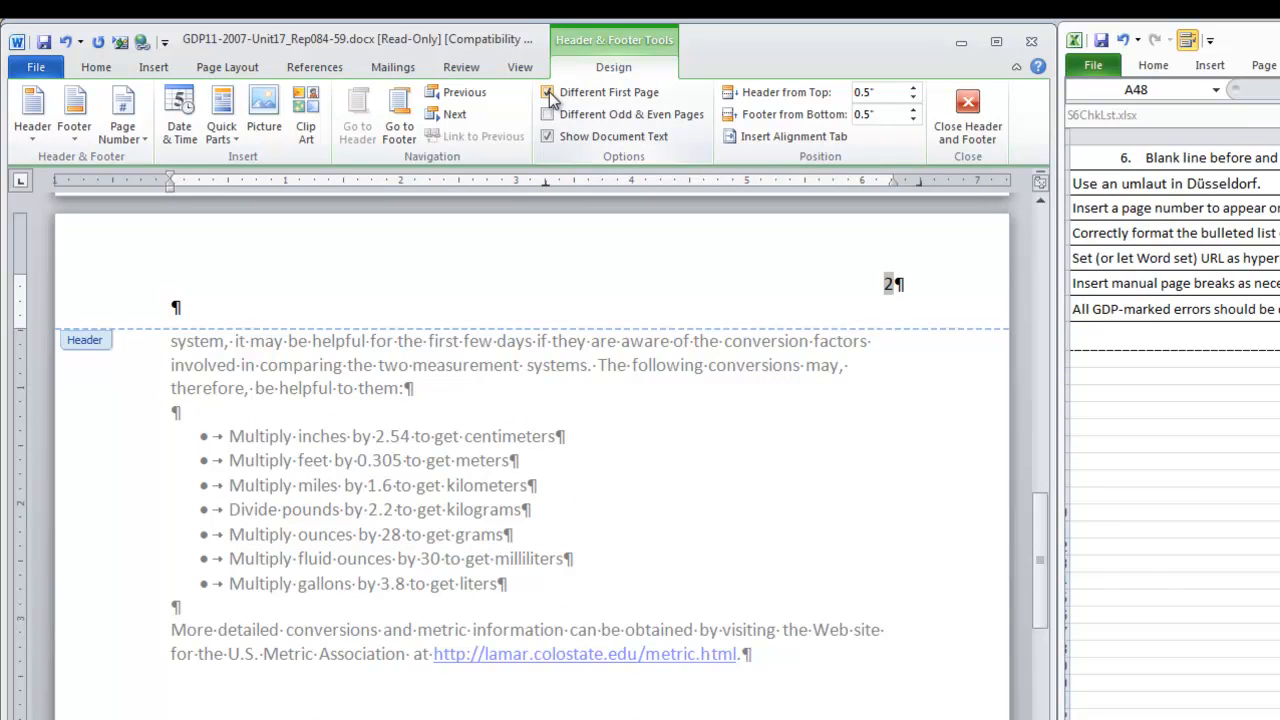
mouse_move(966, 110)
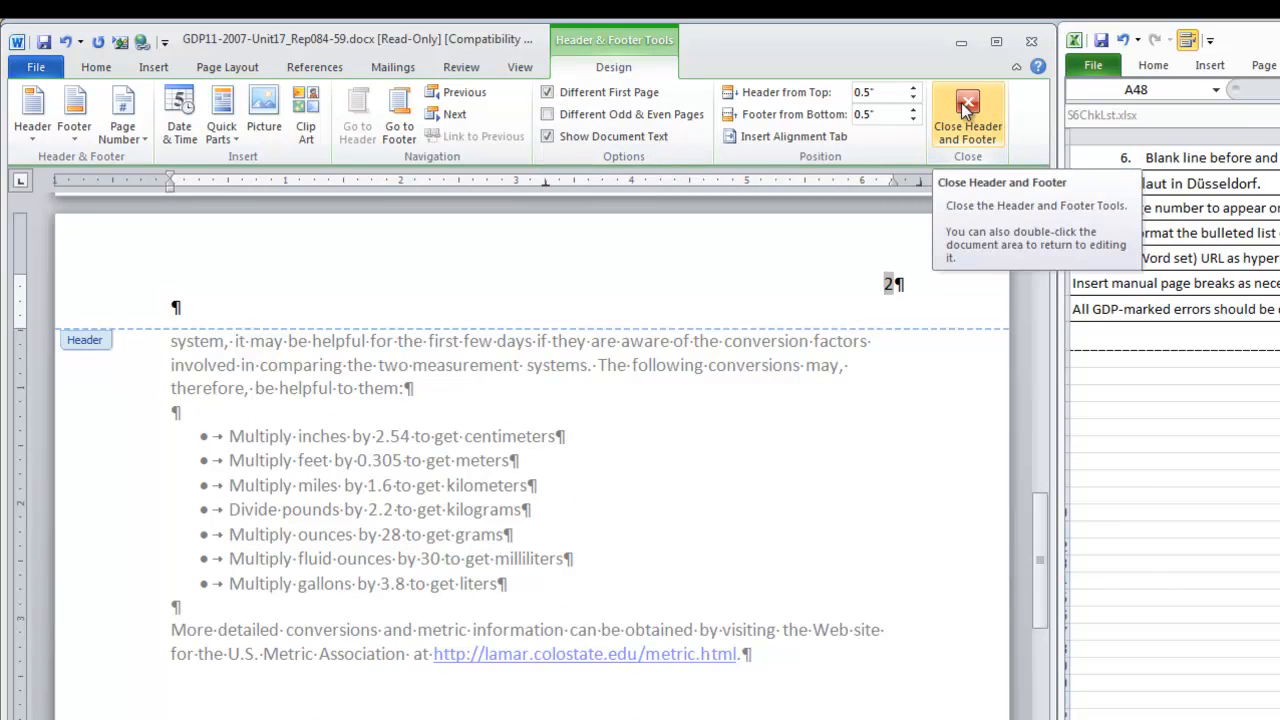
left_click(966, 113)
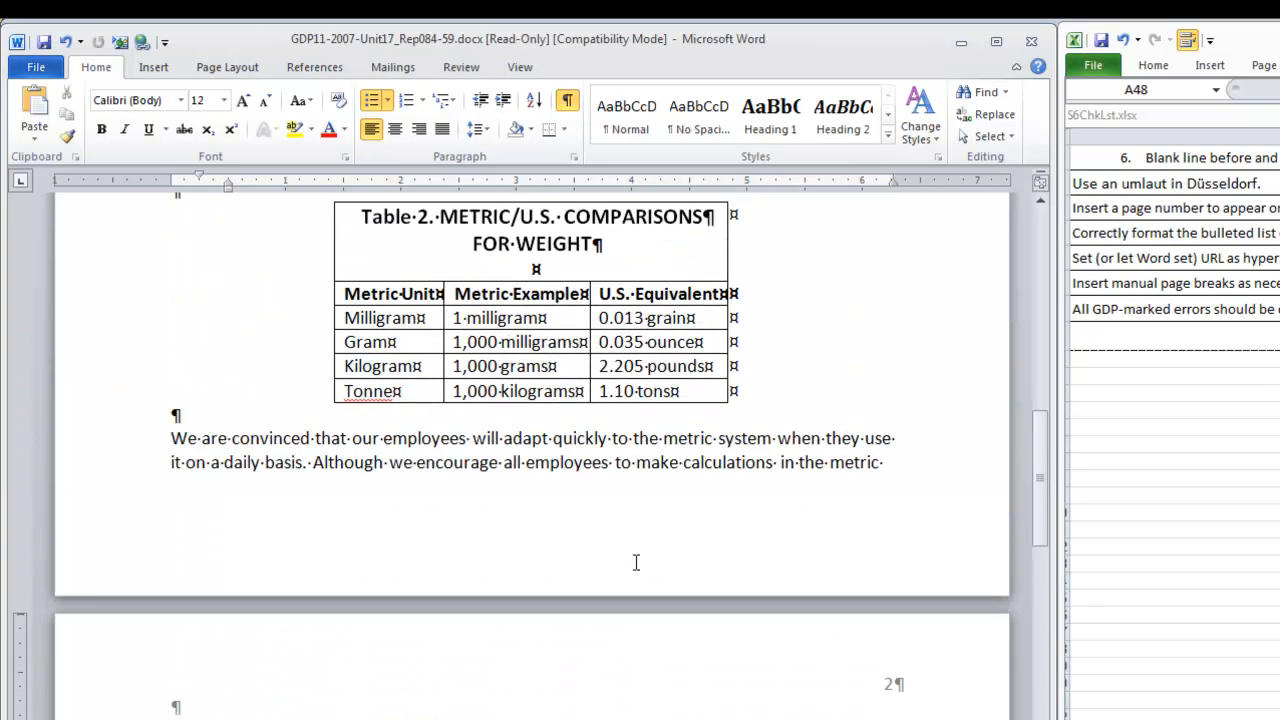
scroll("up", 3)
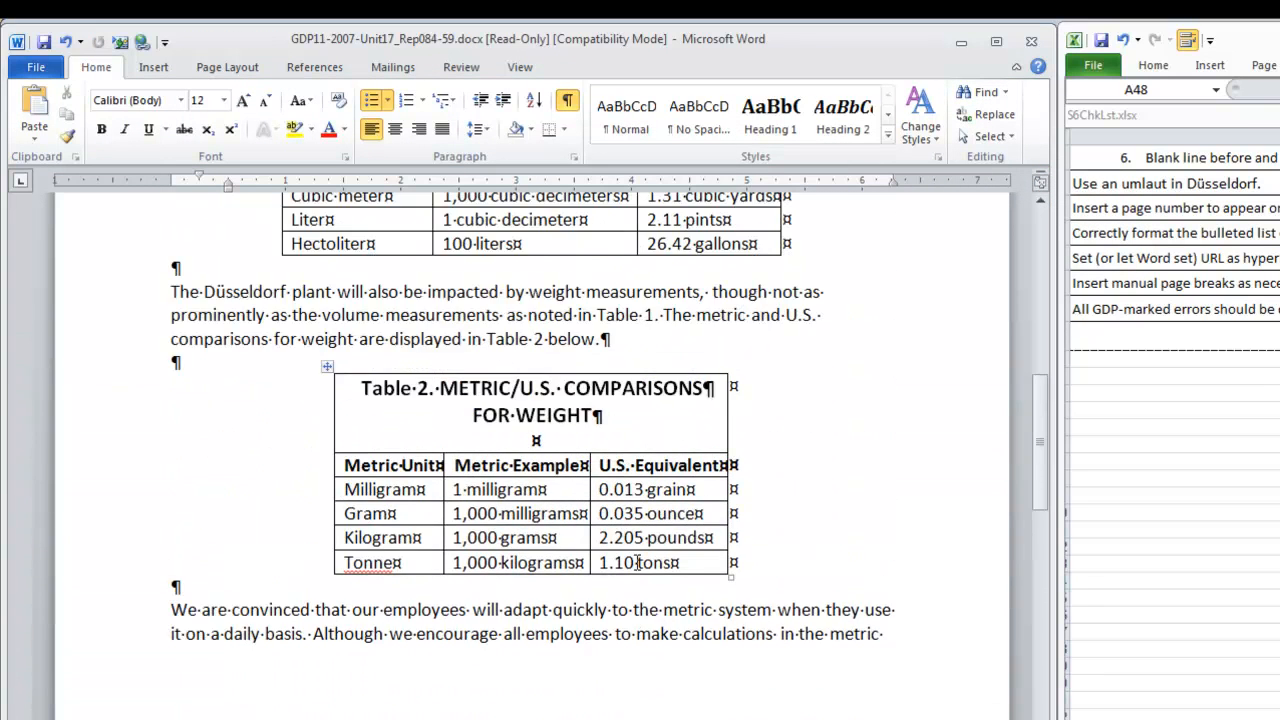
scroll("up", 3)
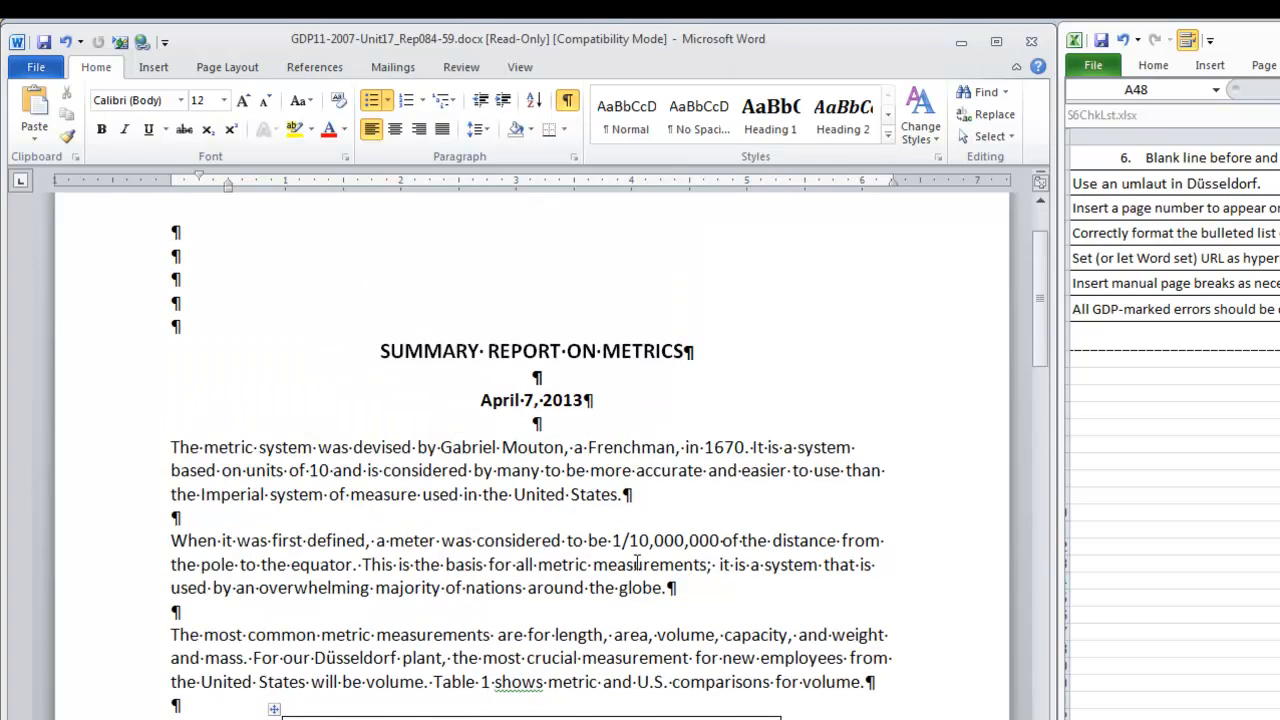
scroll("down", 3)
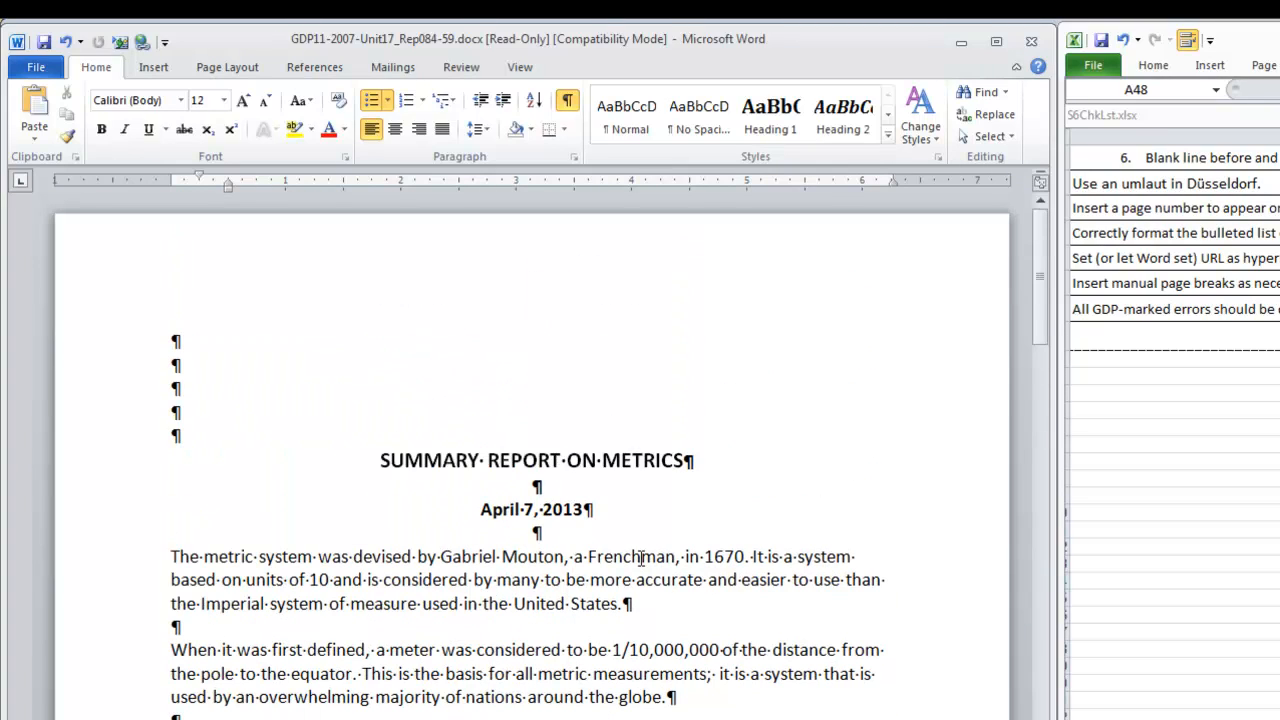